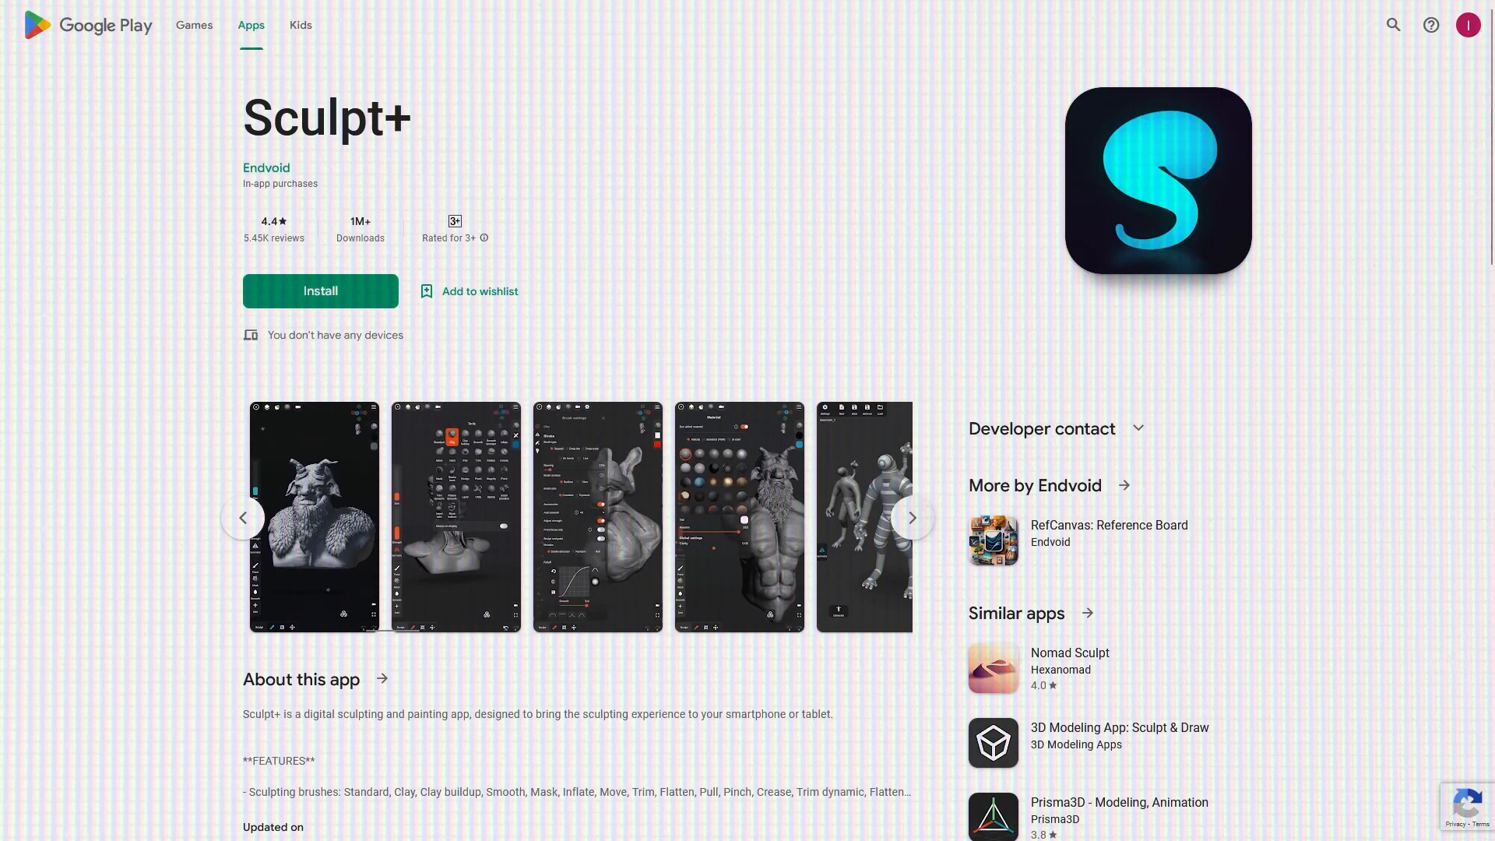
Step: Sculpt a single teardrop-shaped scale on the square plane
click(909, 517)
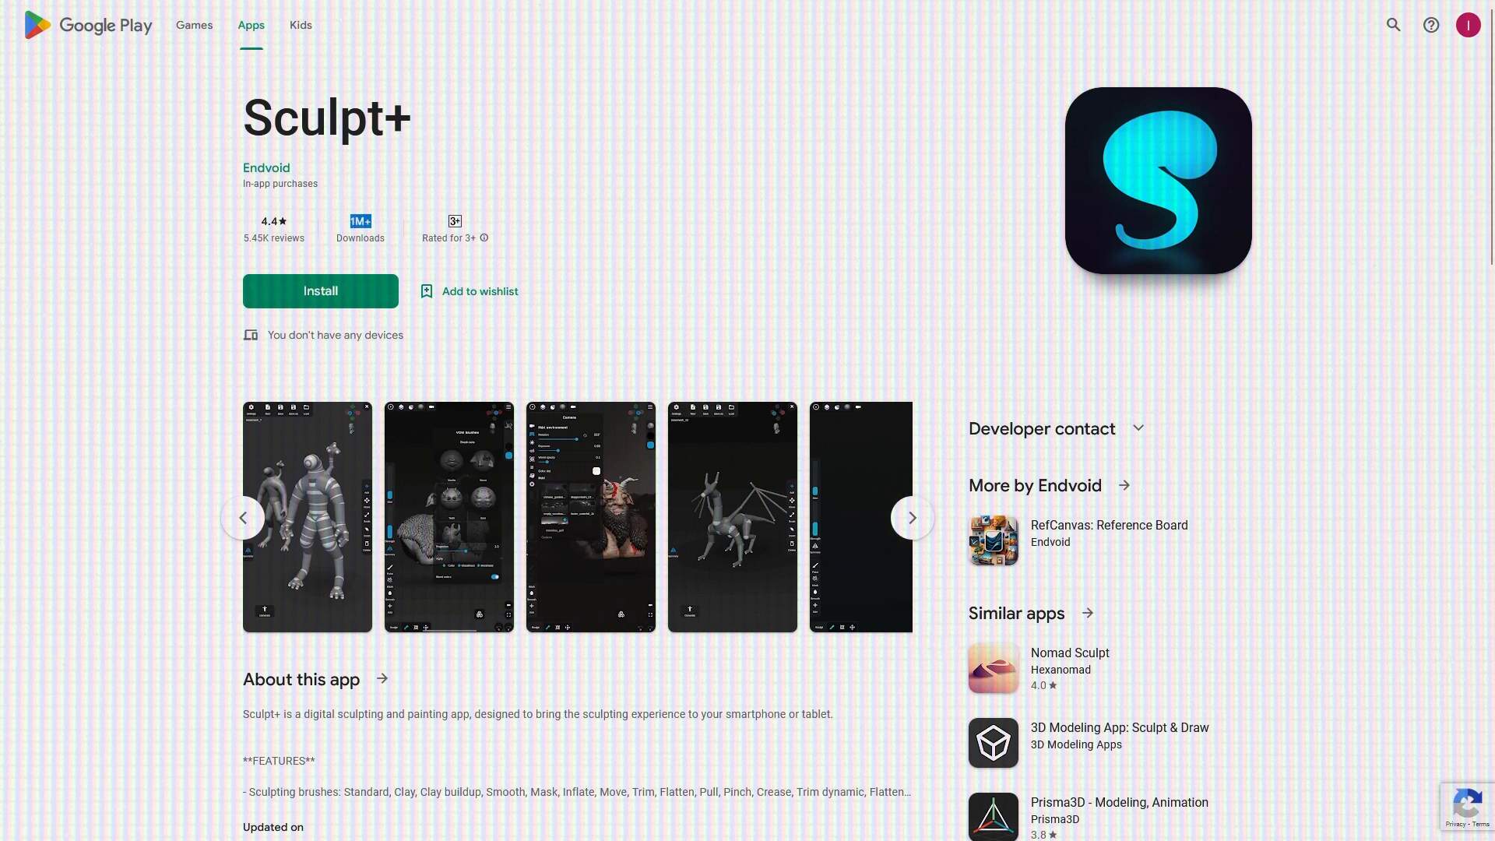
scroll(down, 3)
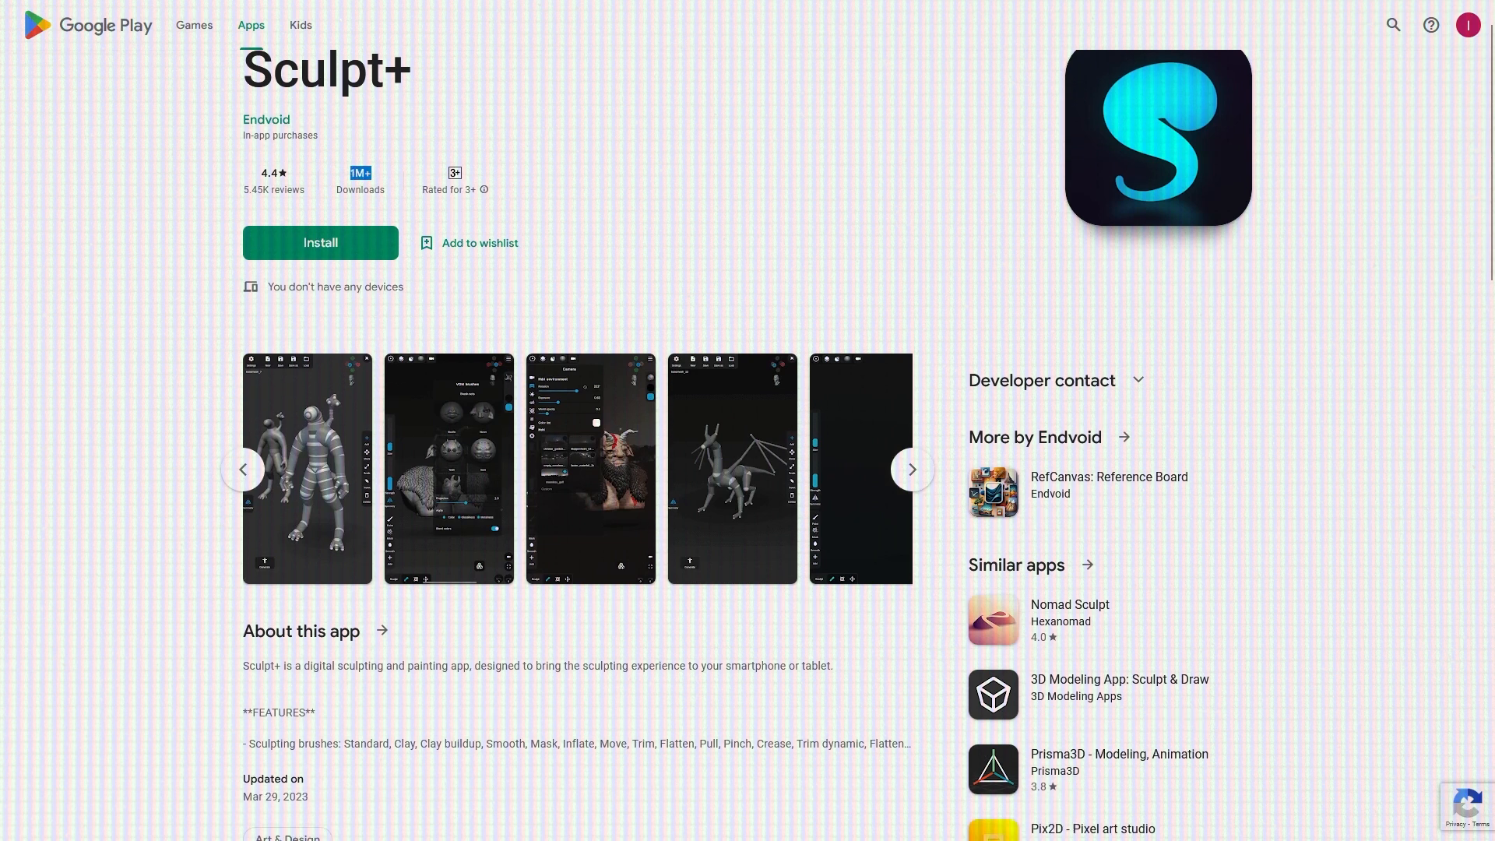
scroll(down, 3)
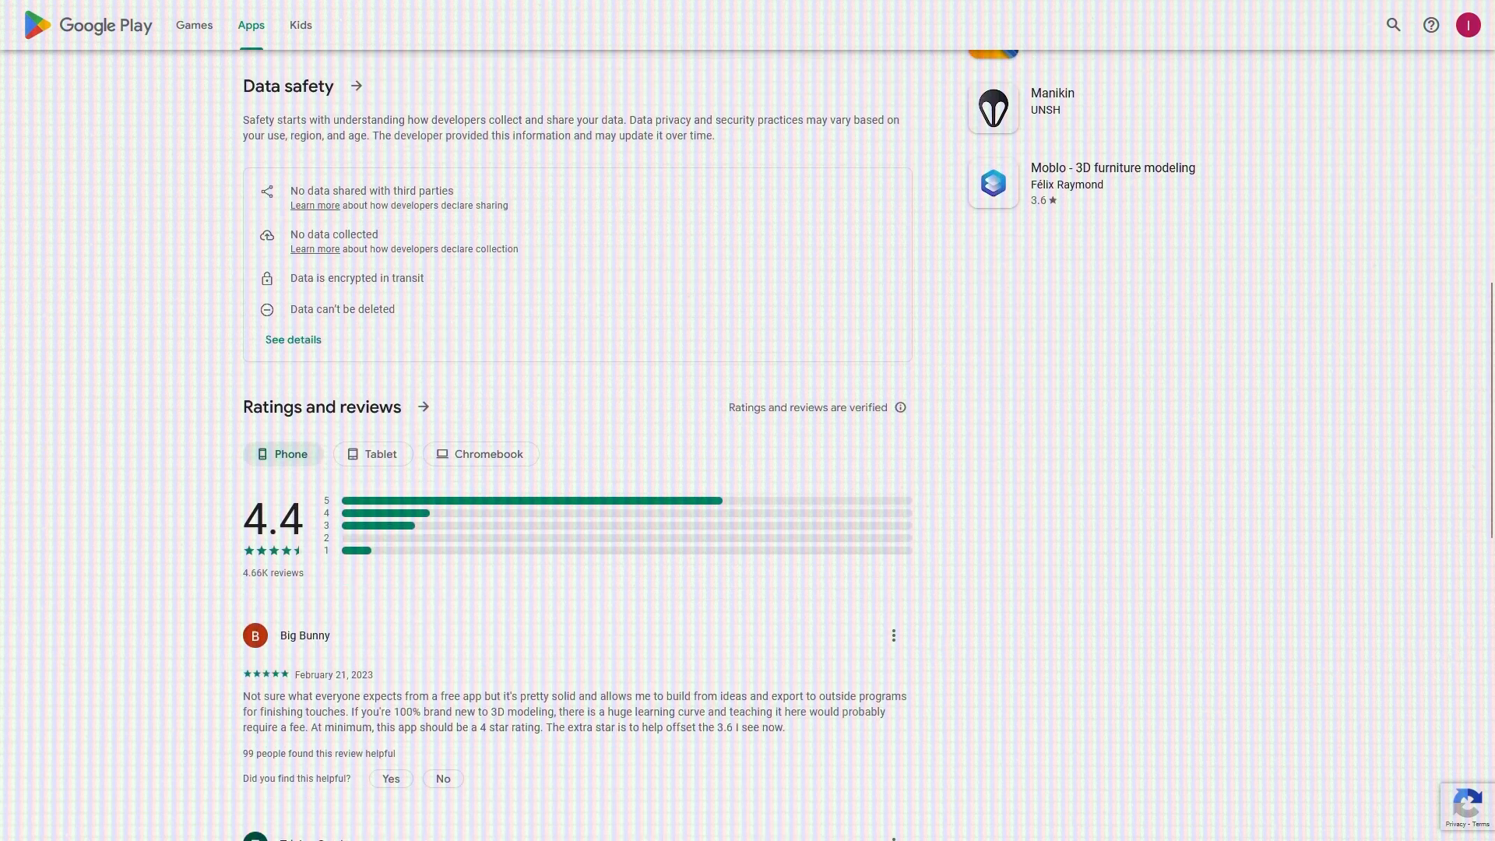
scroll(down, 3)
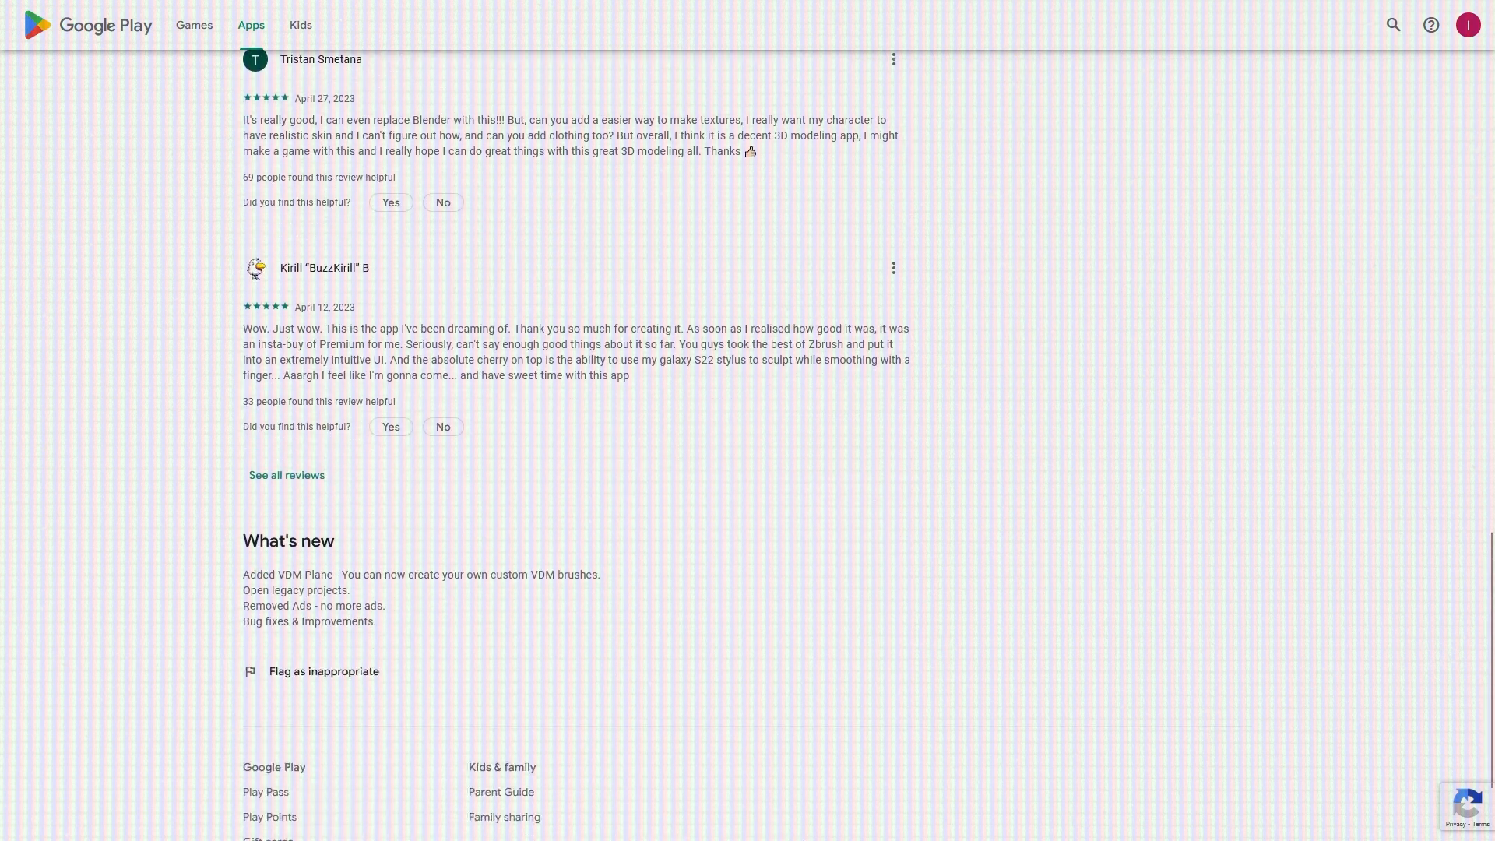
scroll(up, 3)
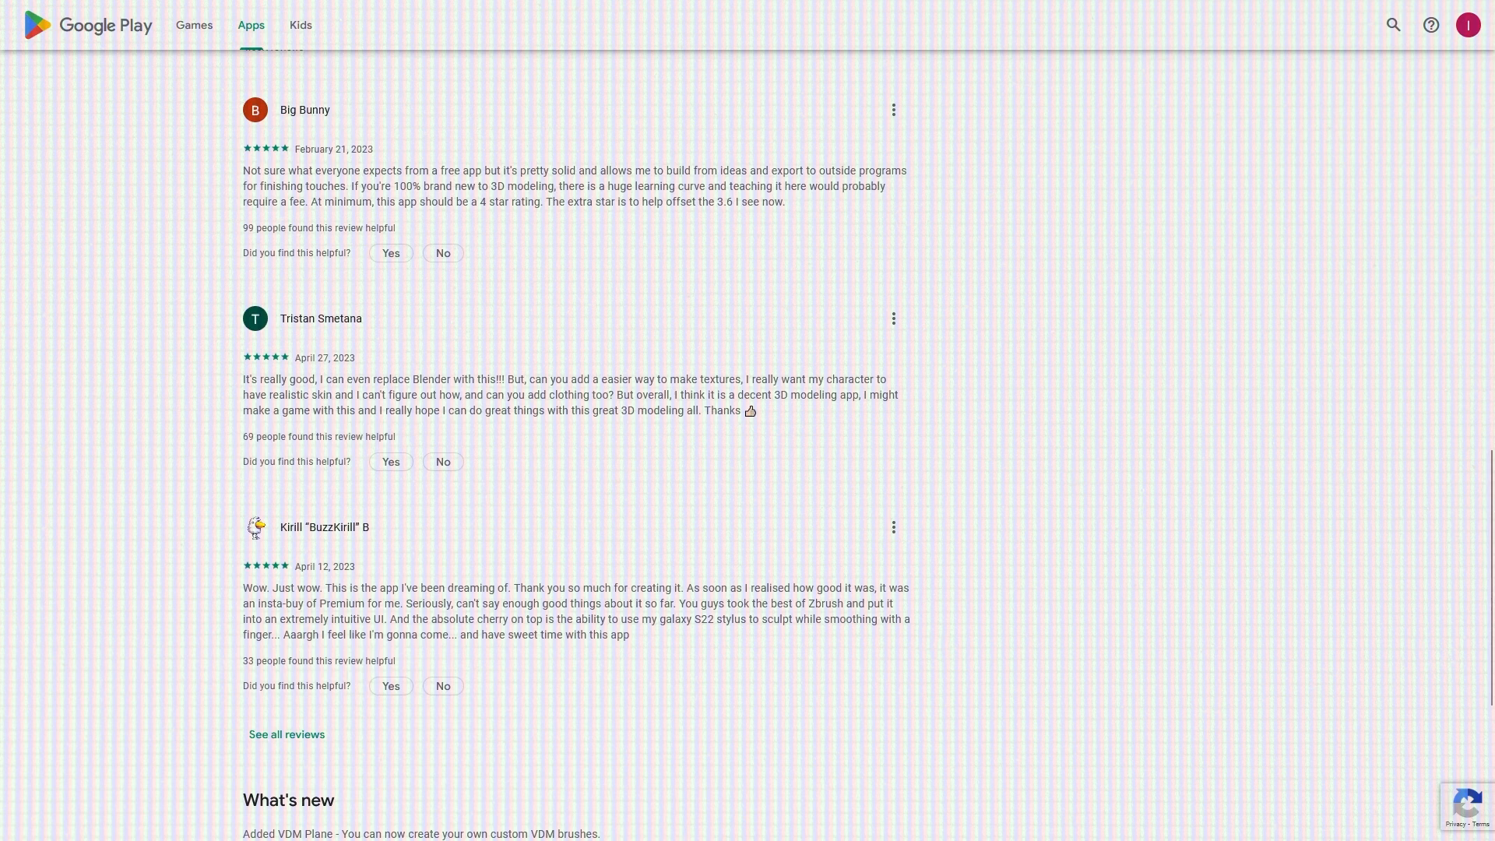
scroll(up, 3)
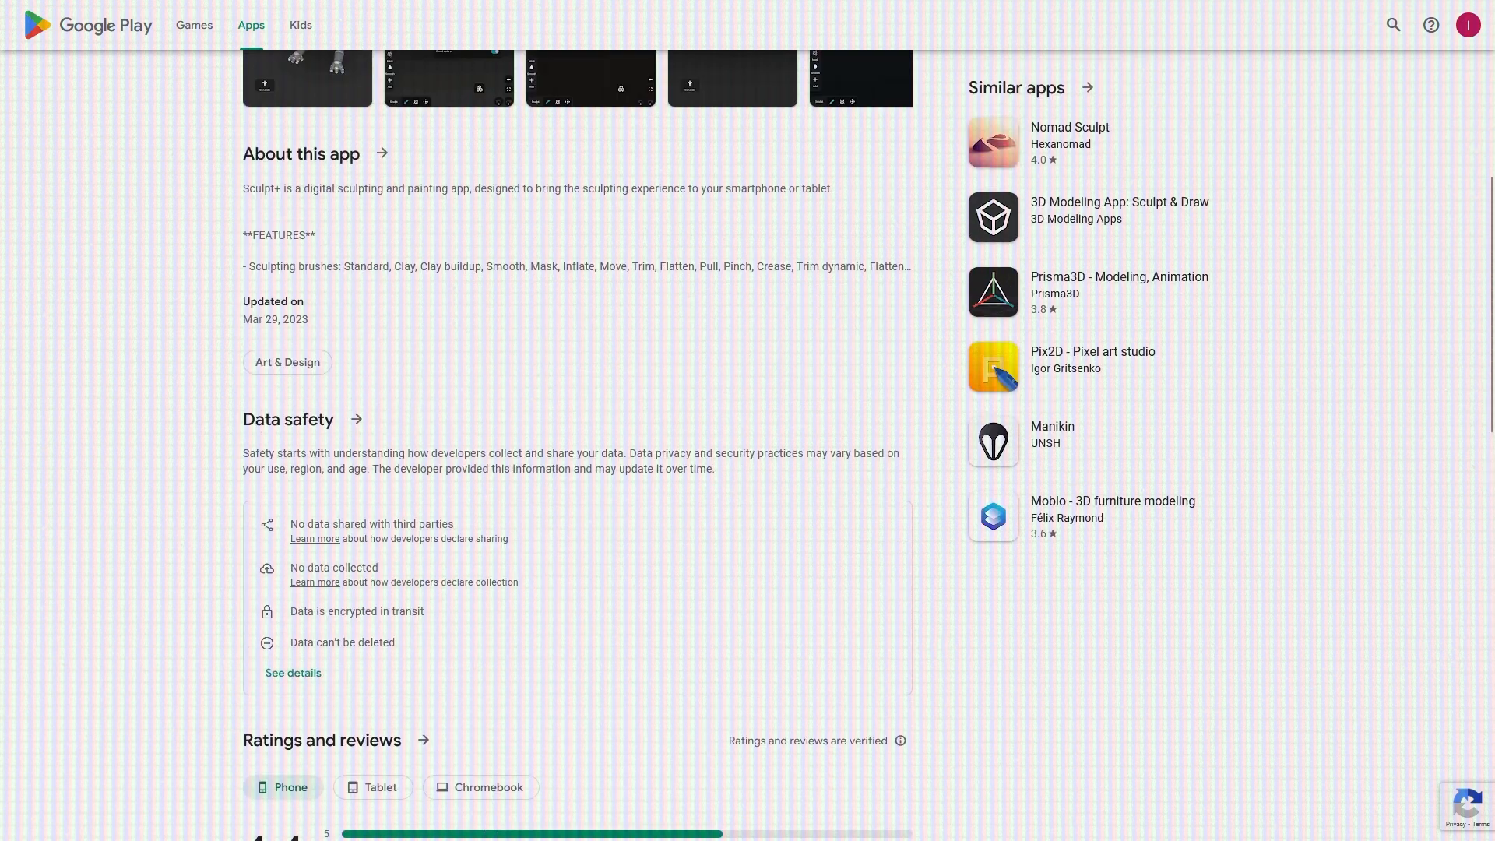
click(306, 77)
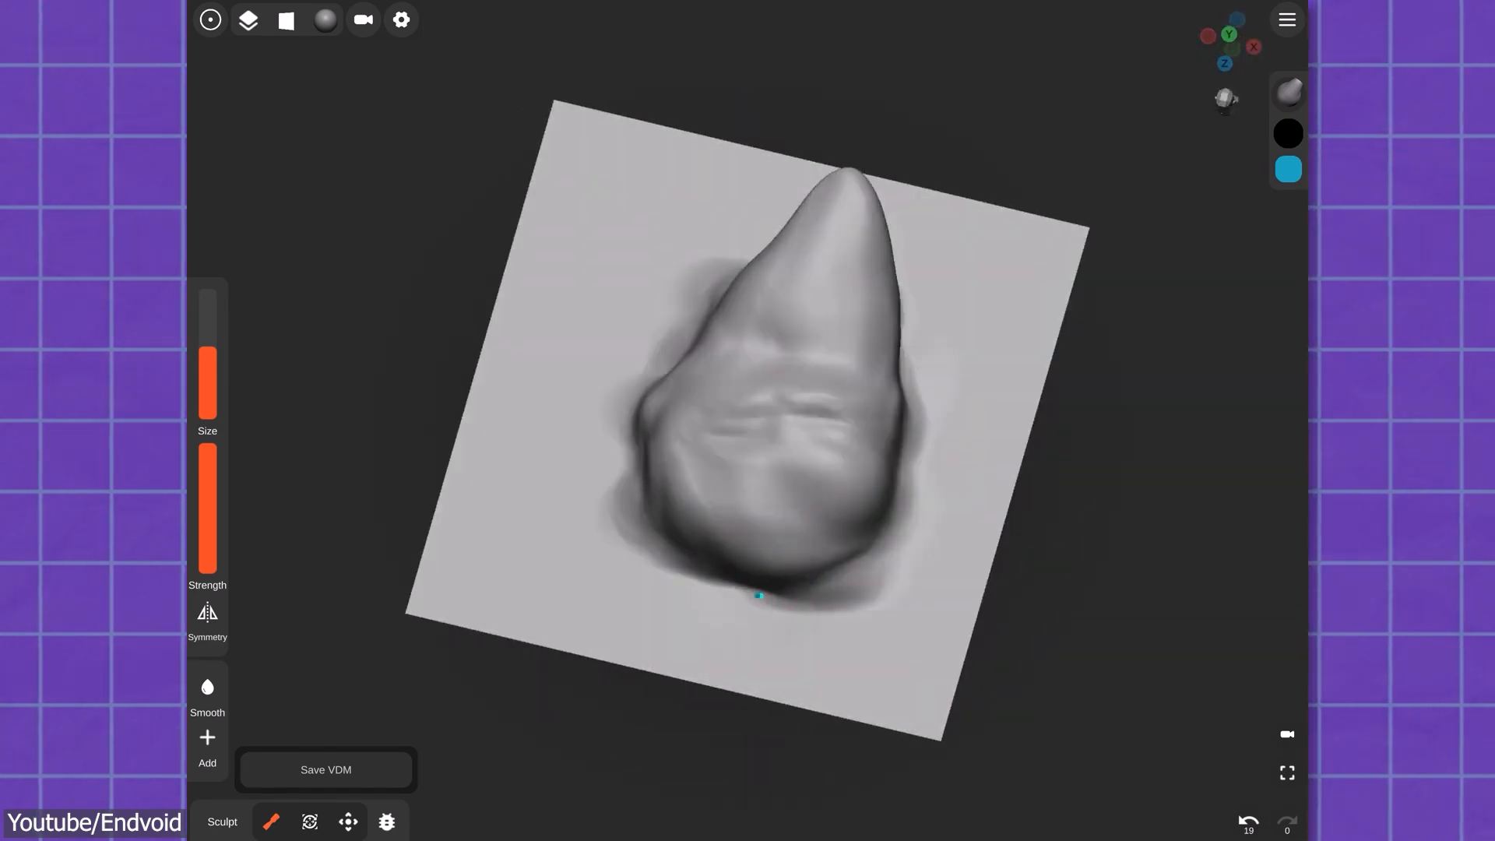
Step: Stamp the scale across the plane and begin saving it as VDM brush Scale_1
click(325, 769)
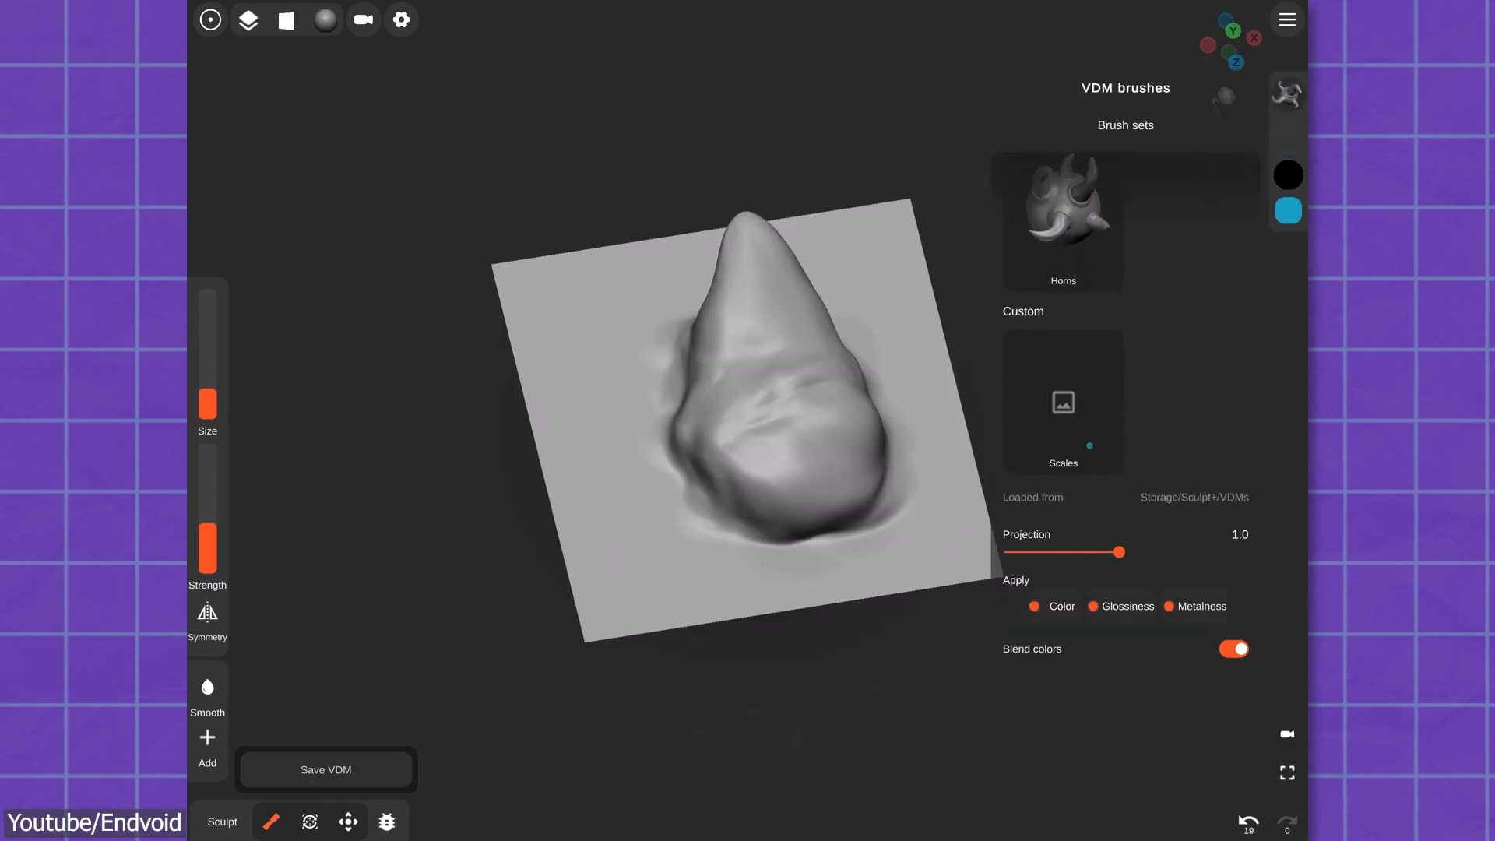
click(247, 19)
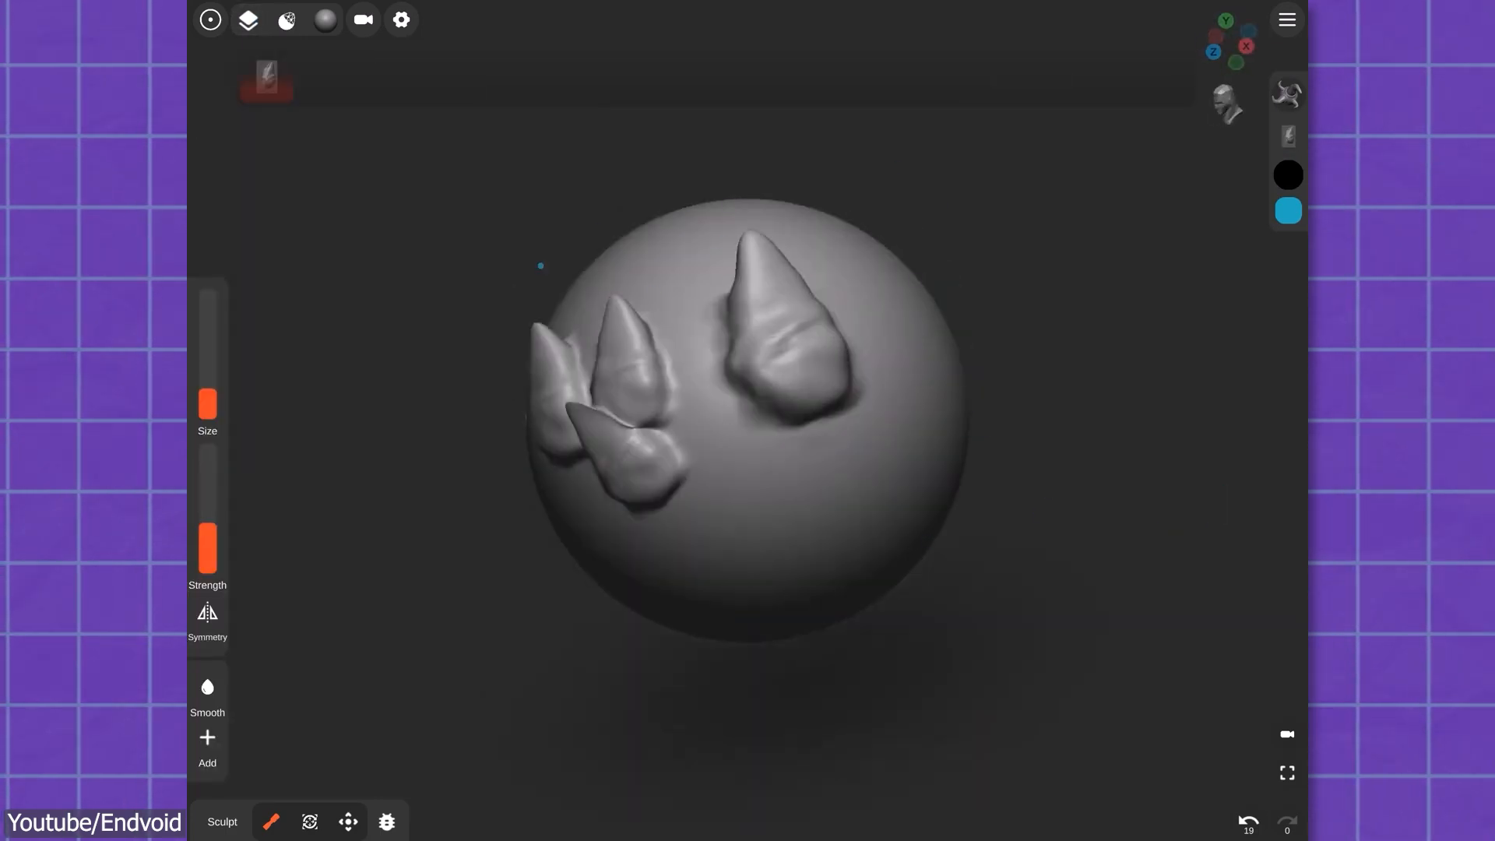
click(246, 19)
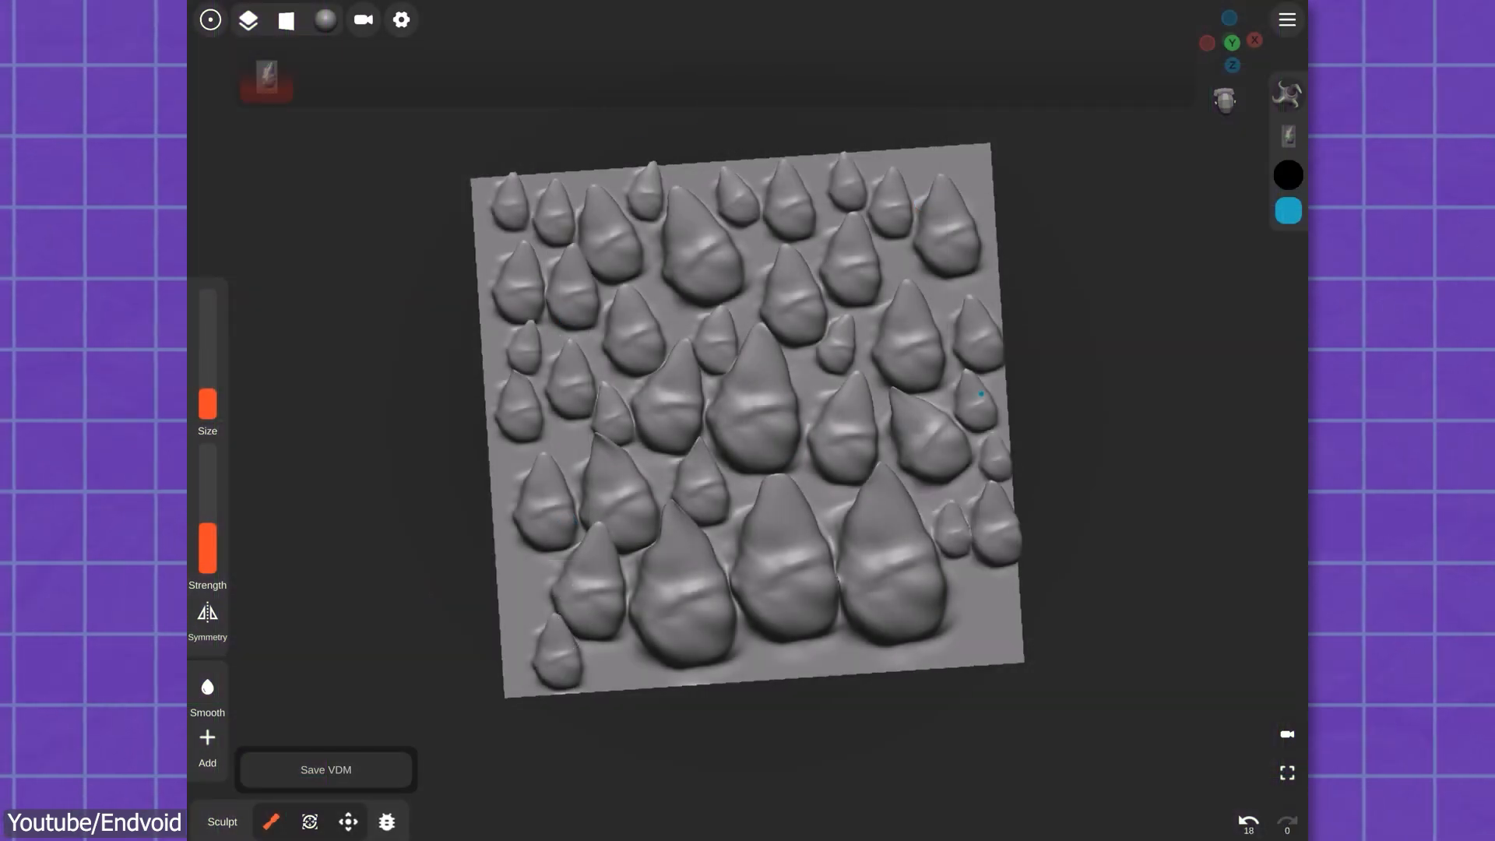
click(325, 769)
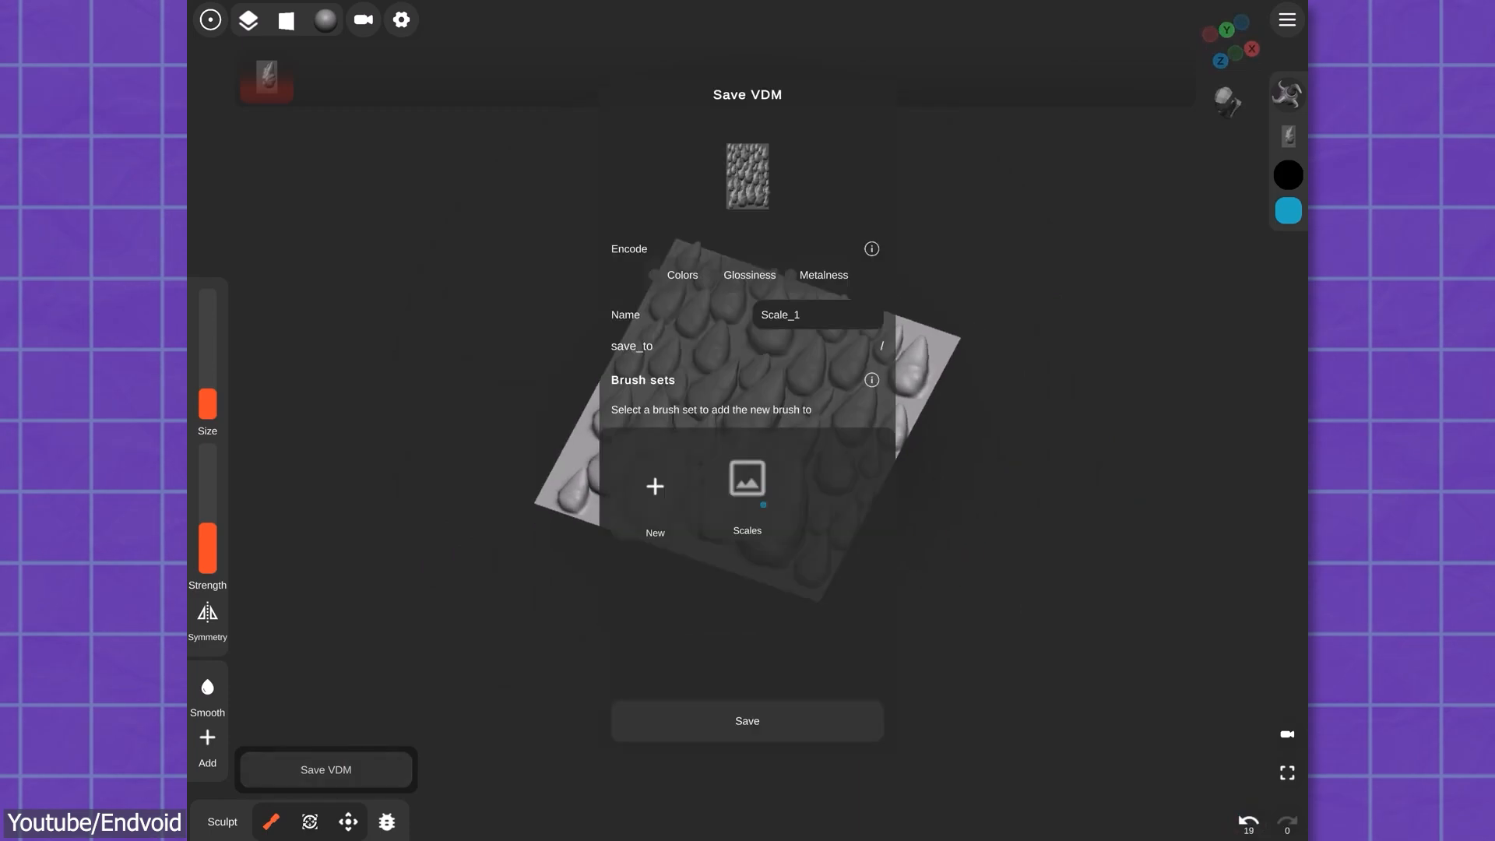
Step: Save Scale_1 into the Scales brush set and stamp the pattern onto the sphere
click(746, 720)
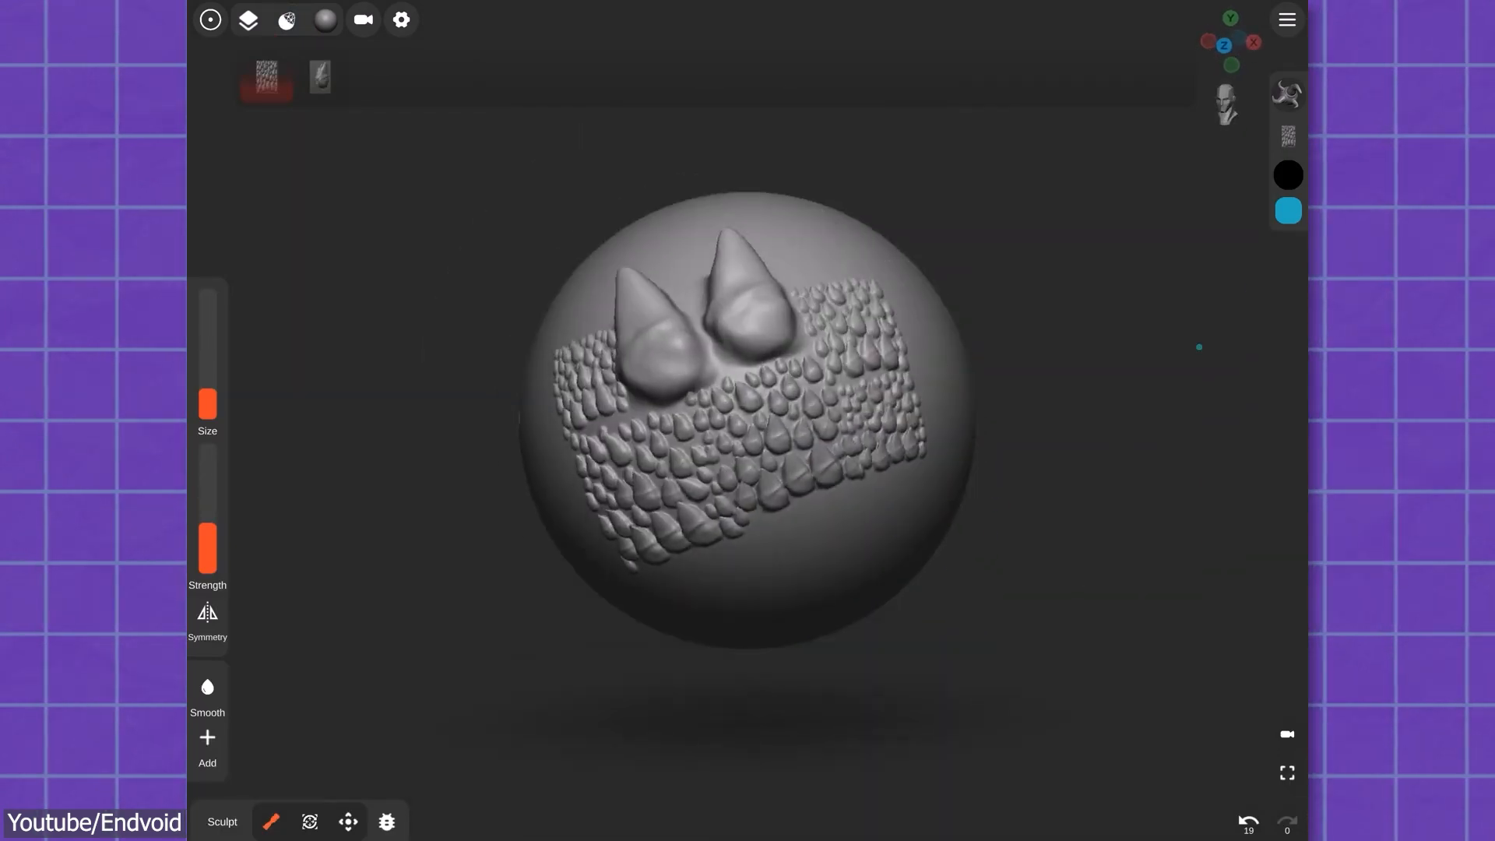
click(1285, 137)
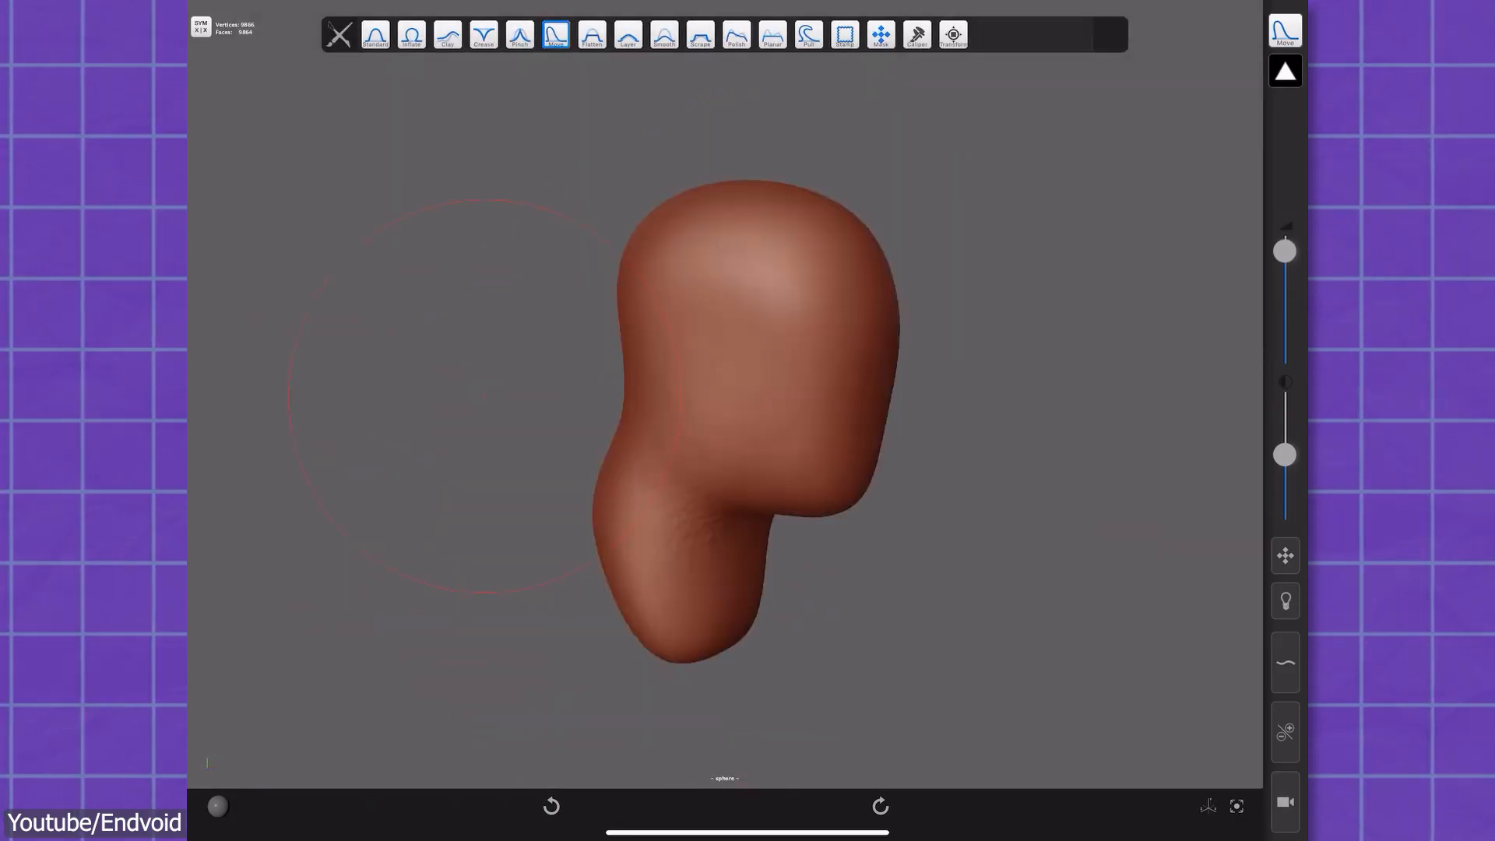
Step: Crease-sculpt the head, then show the palm_combined_combined hand object's subdivision and remesh settings
click(482, 36)
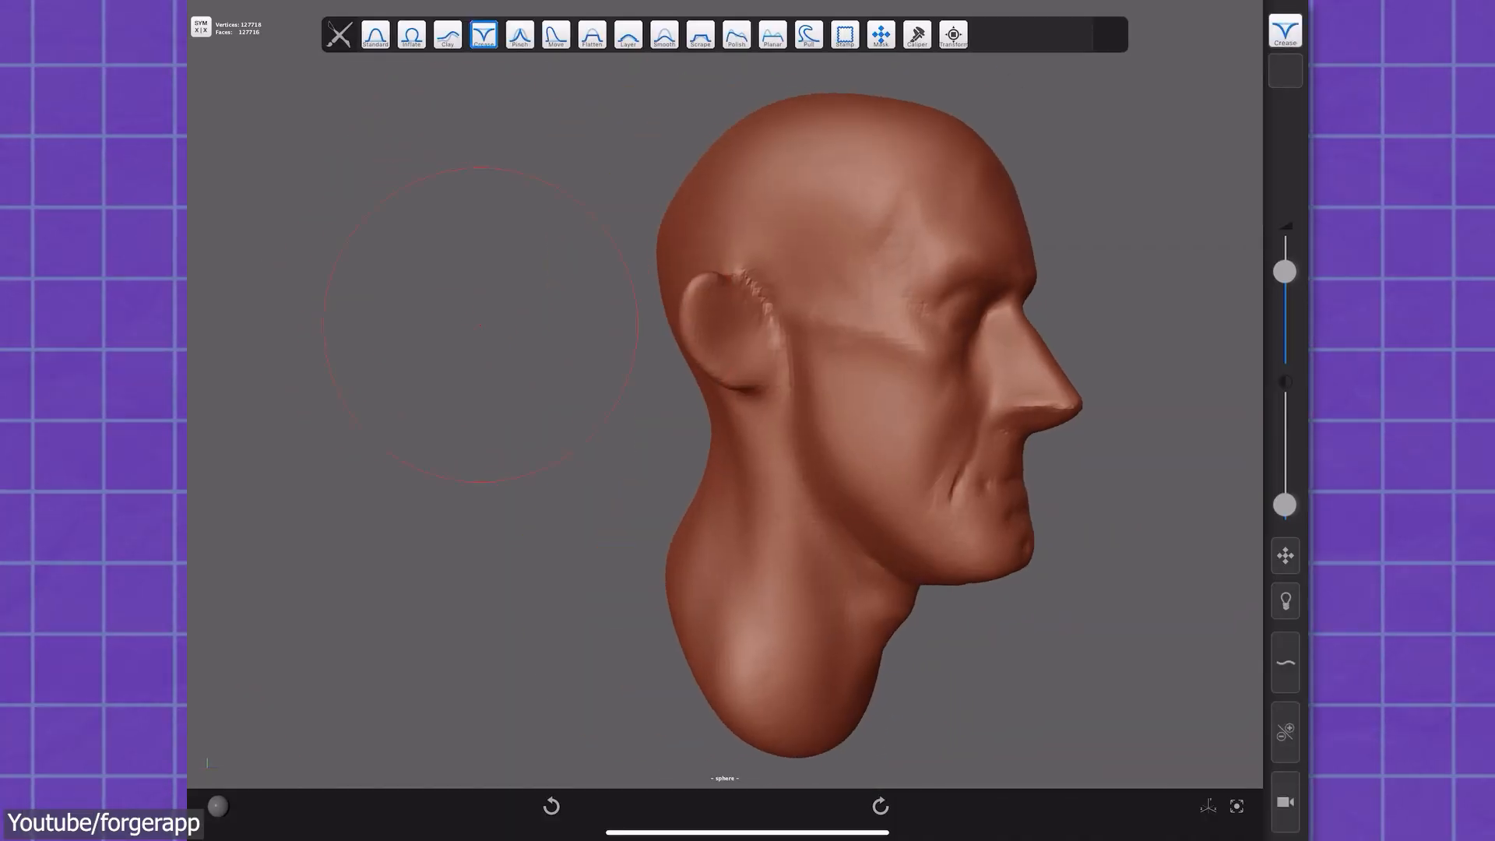
click(556, 36)
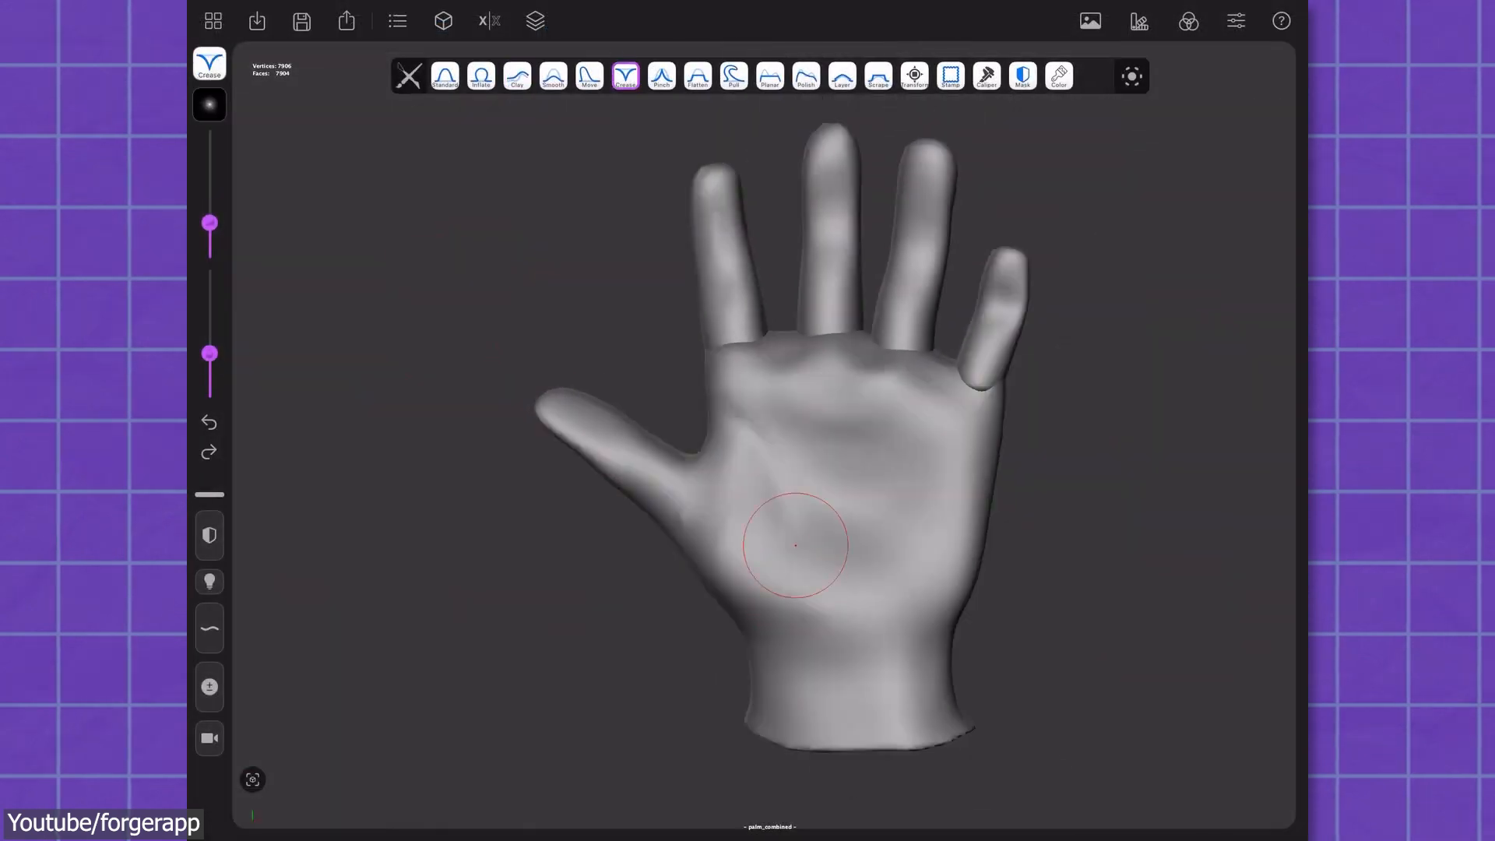
click(397, 20)
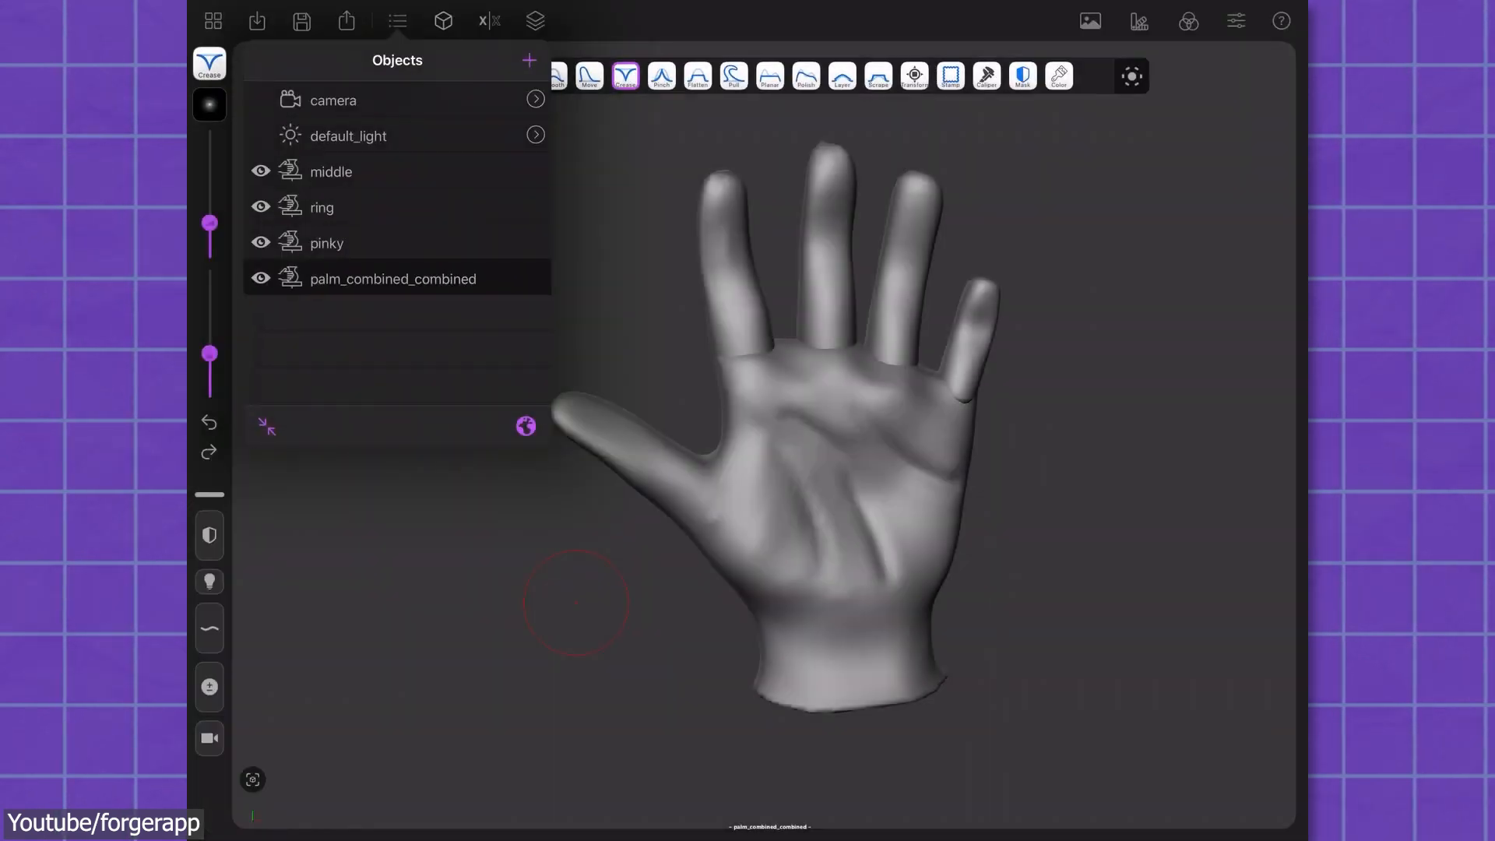
click(391, 279)
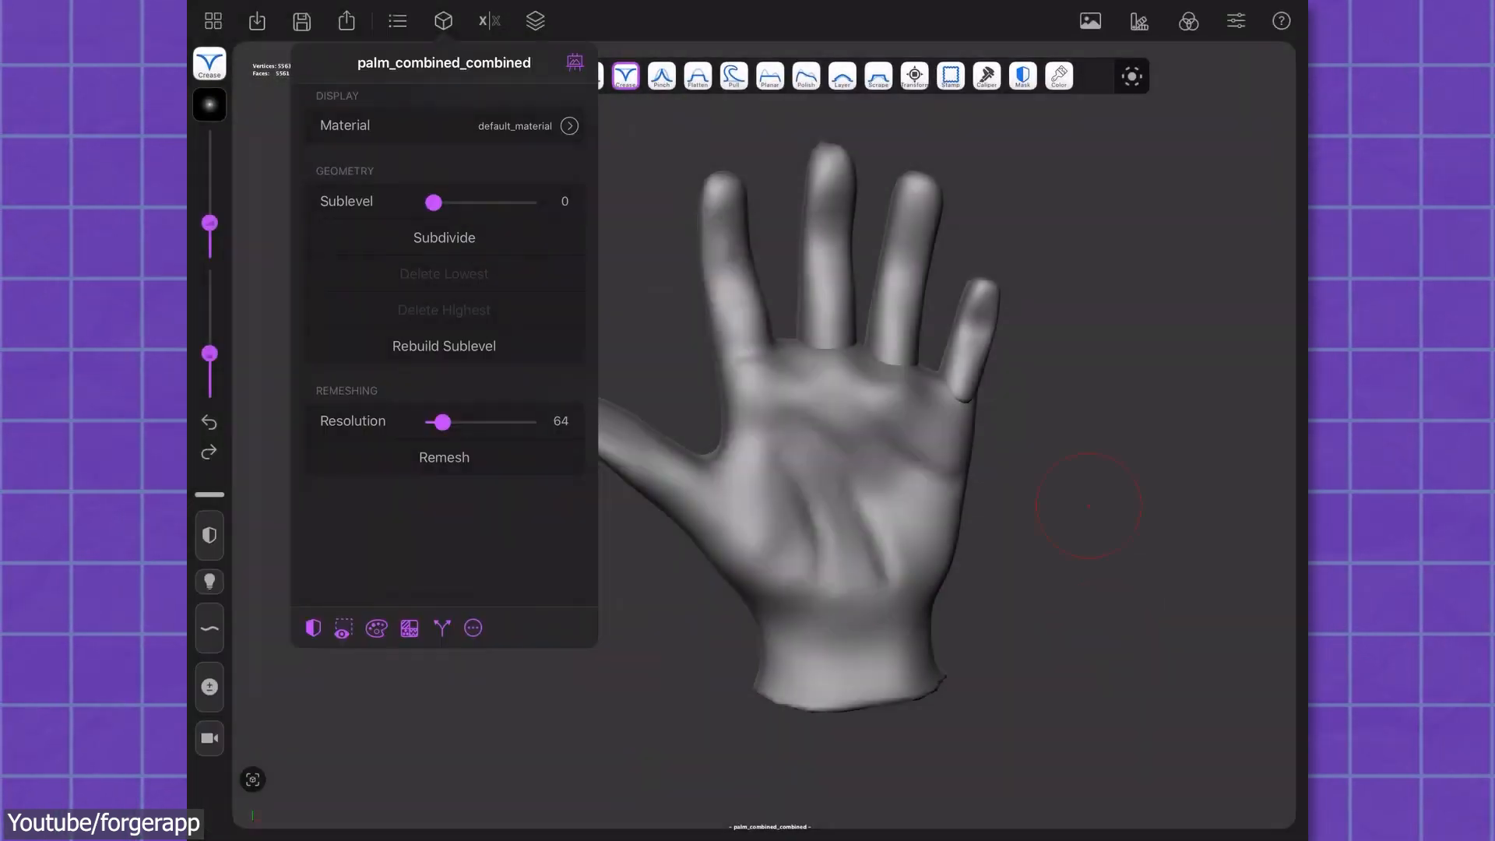
click(397, 21)
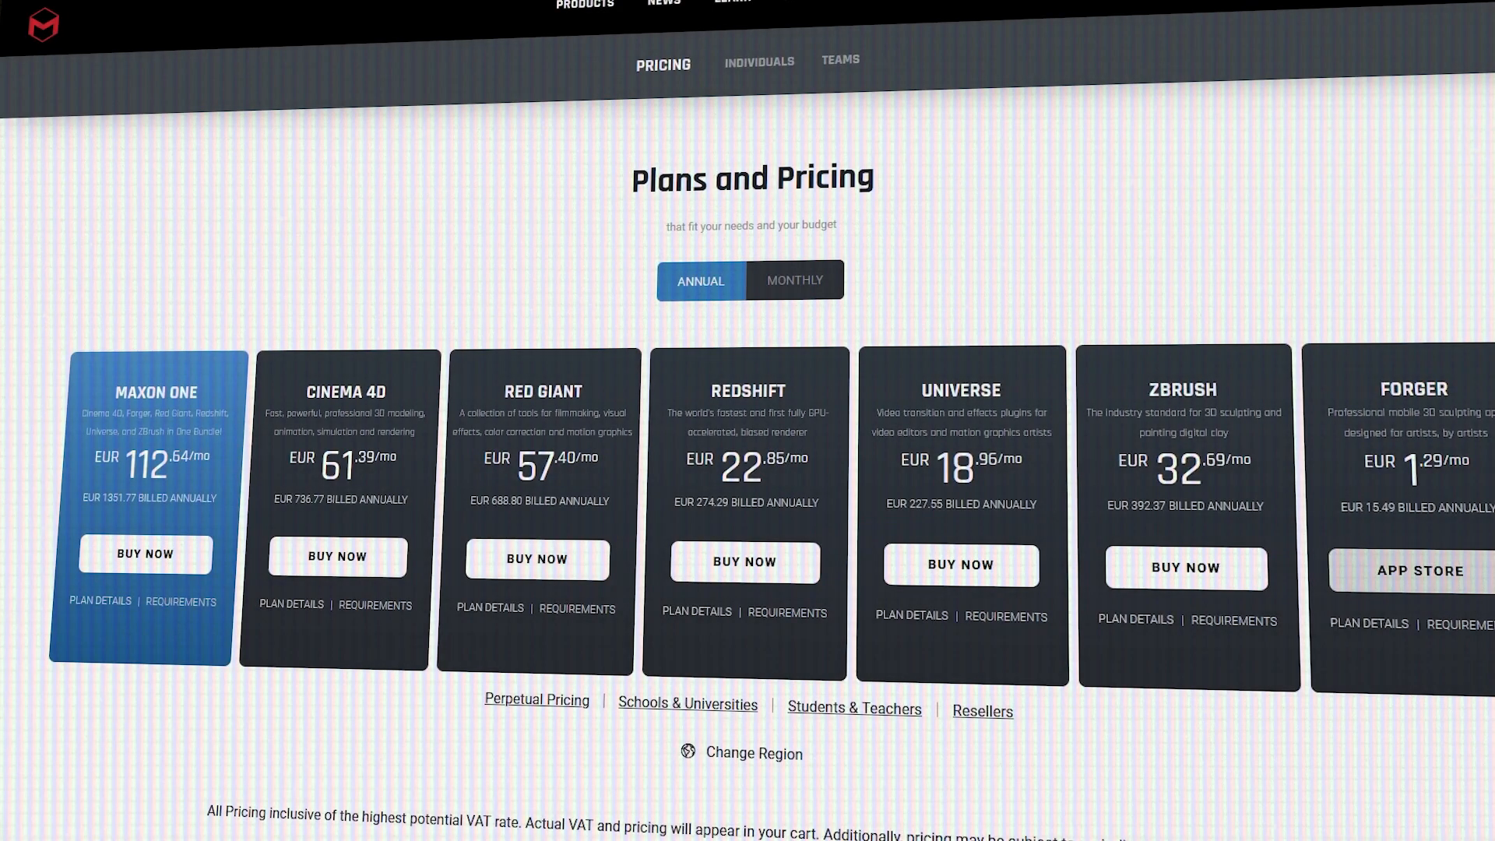
Step: View Forger's Plan Details on Maxon's pricing page, highlighting the Cinema 4D exchange text
click(1368, 626)
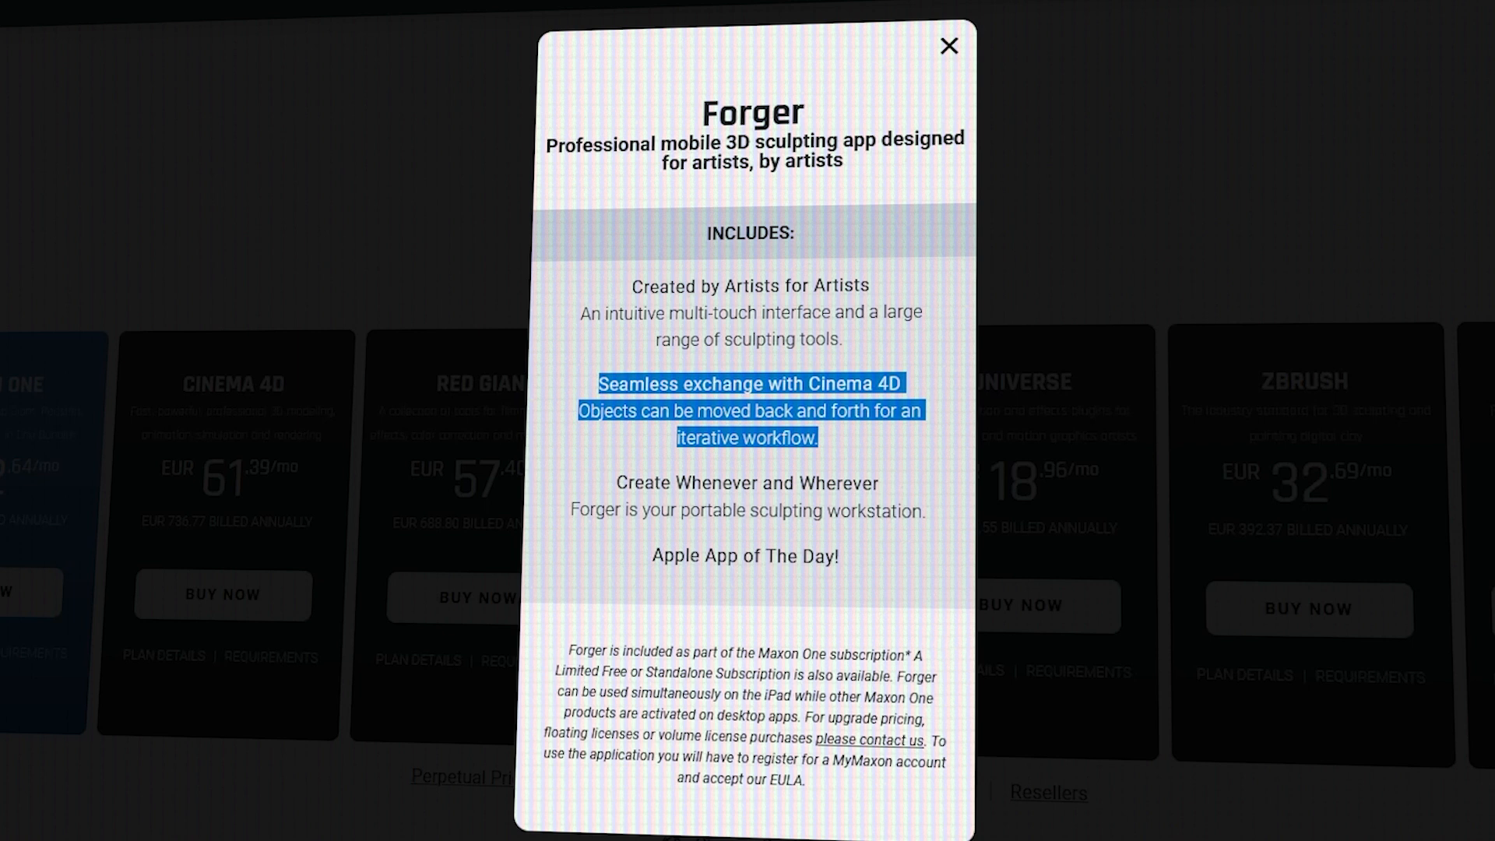
click(948, 46)
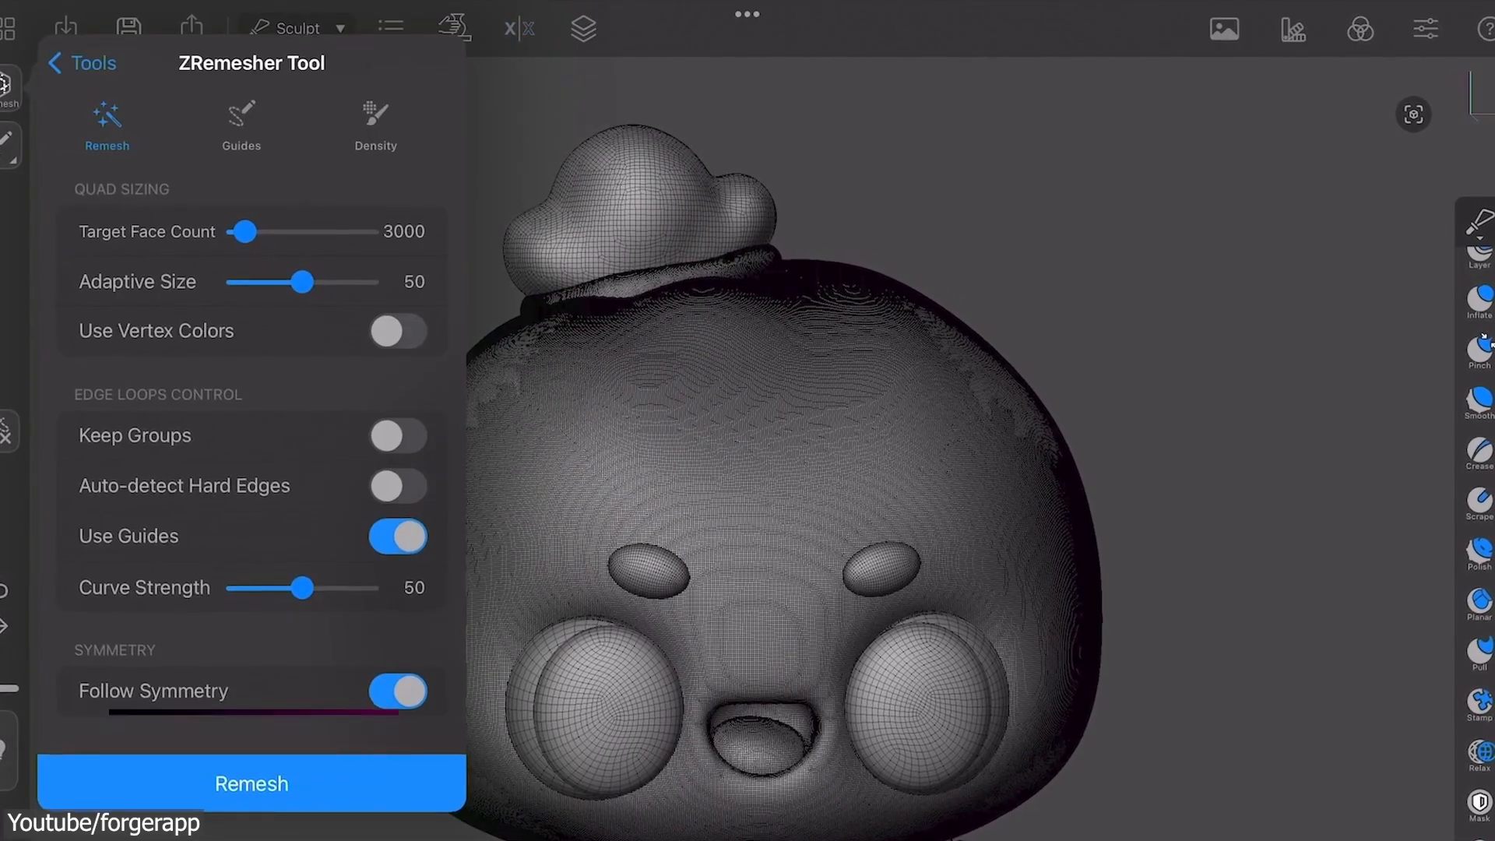
click(251, 784)
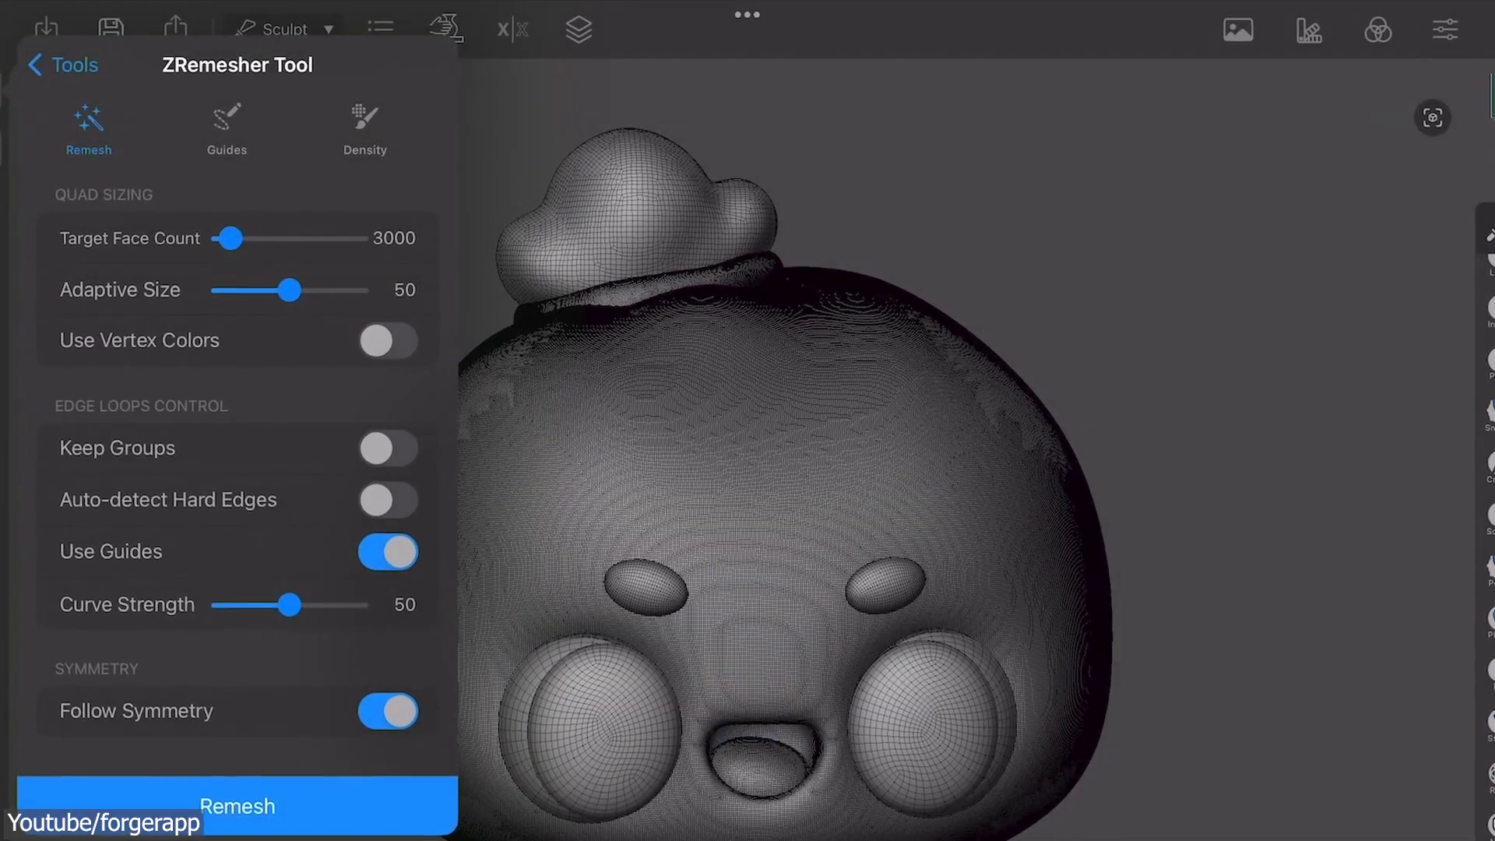
click(235, 804)
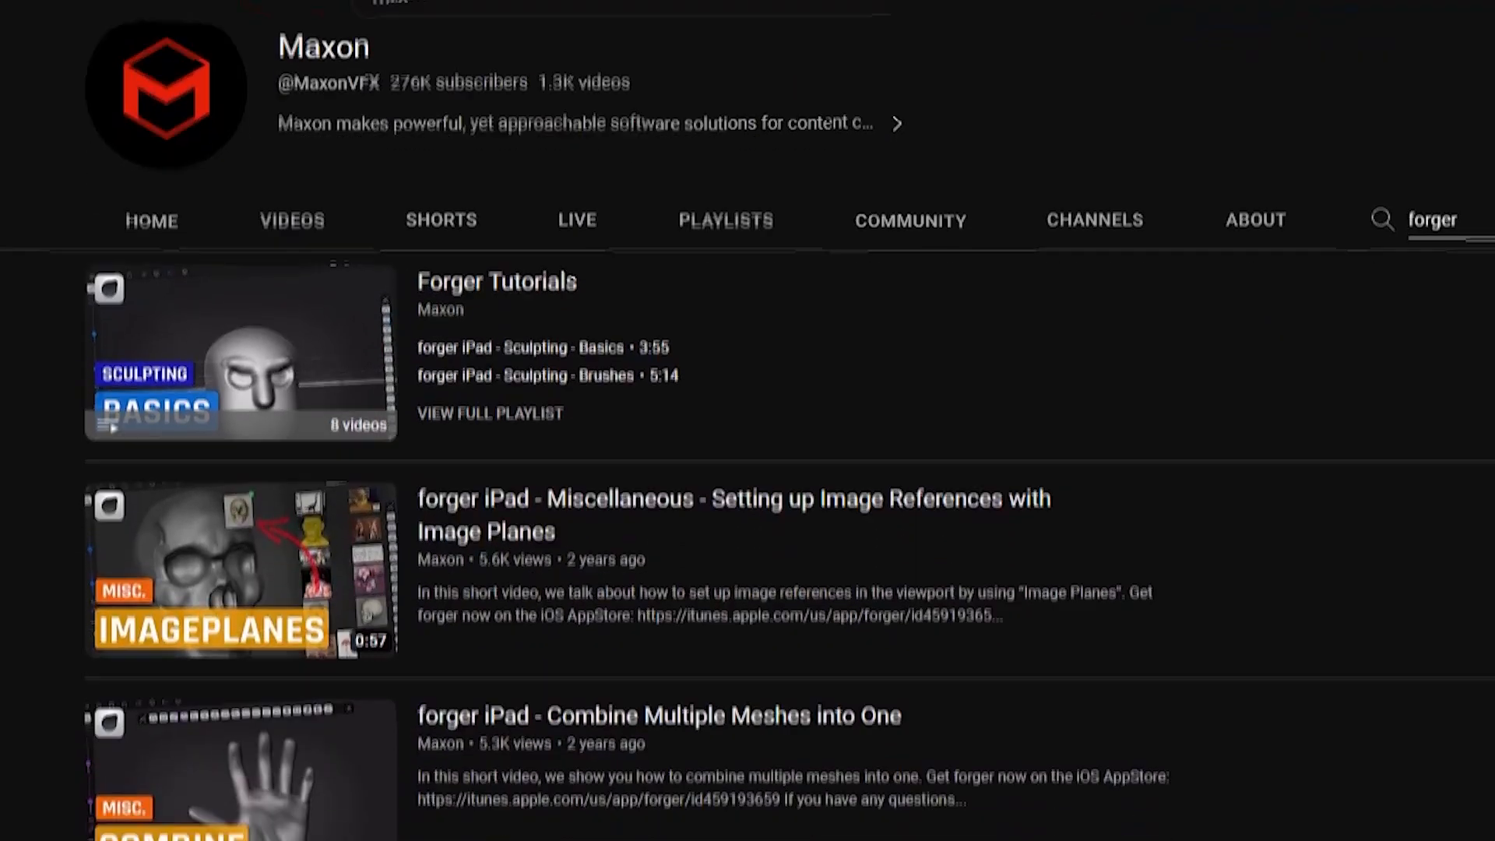
Step: Scroll the Maxon channel's 'forger' search results through more tutorial videos
scroll(down, 3)
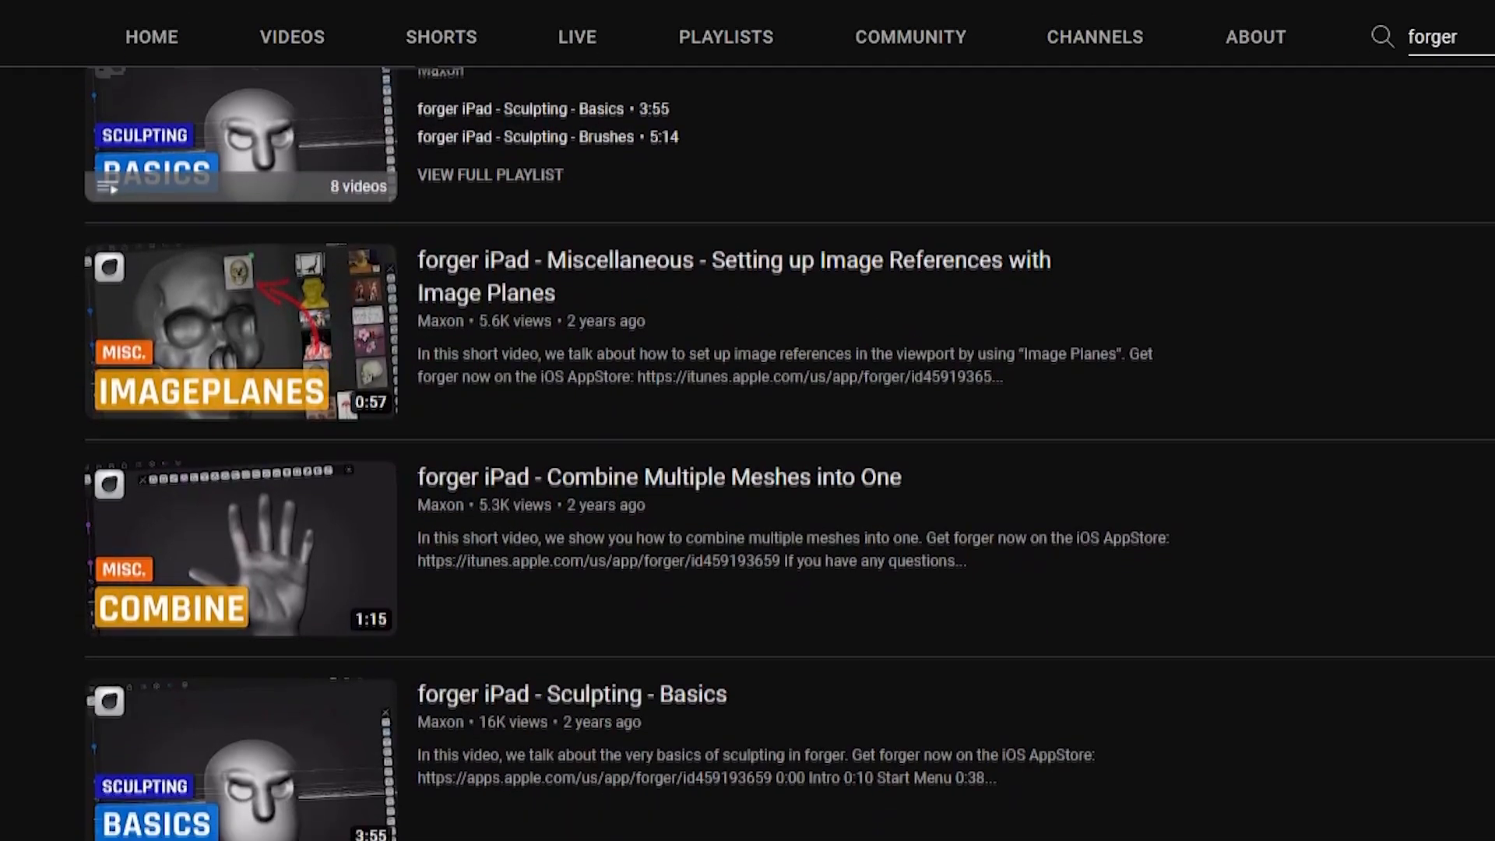
scroll(down, 3)
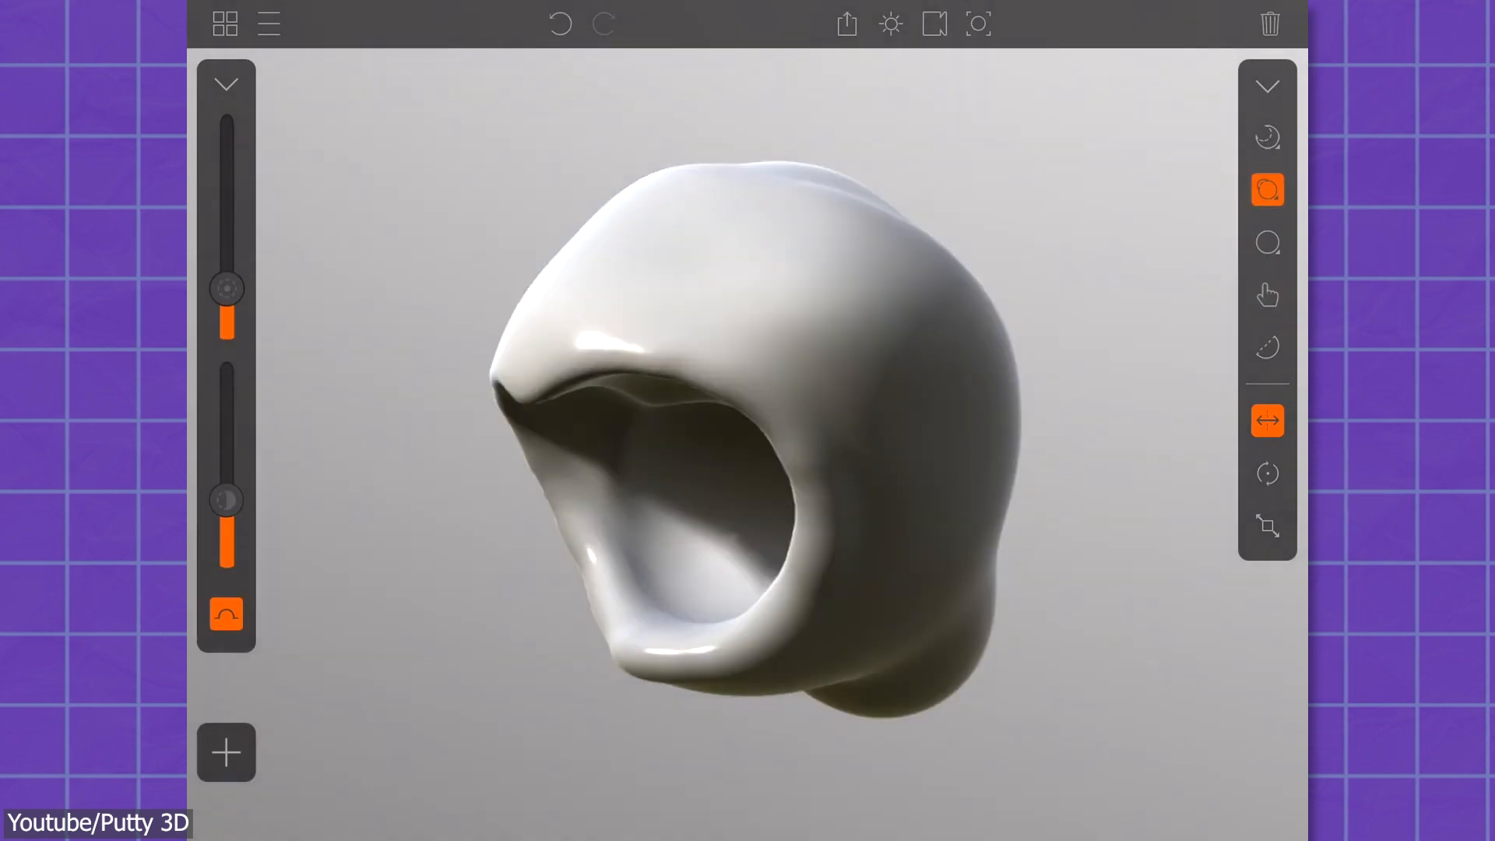
Step: Block out a beaked bird-like head with Carve, Add and Capsules brushes under Mirror, then carve eyes
click(1268, 294)
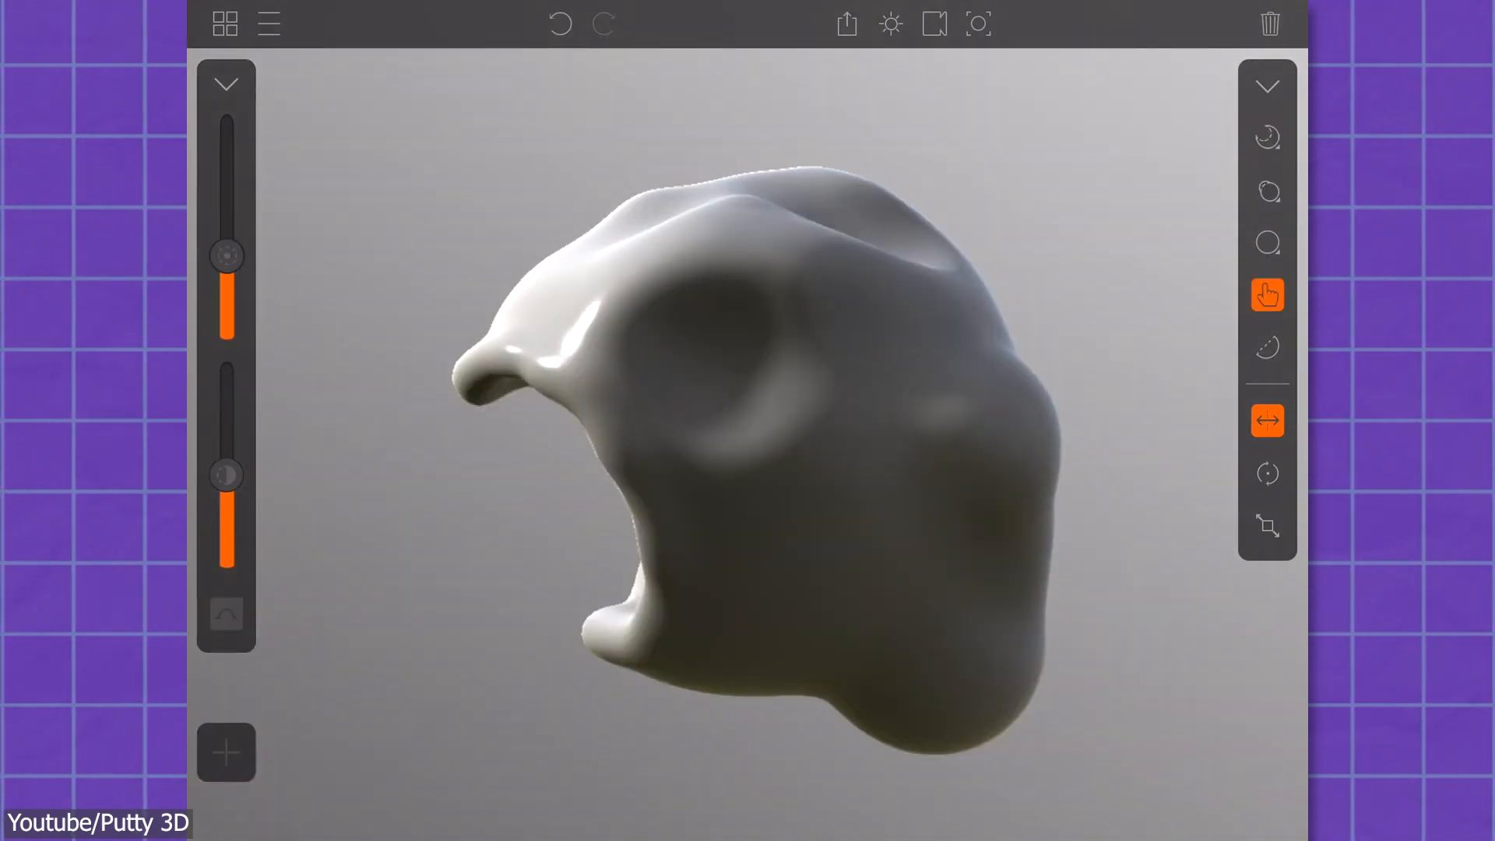
click(1268, 190)
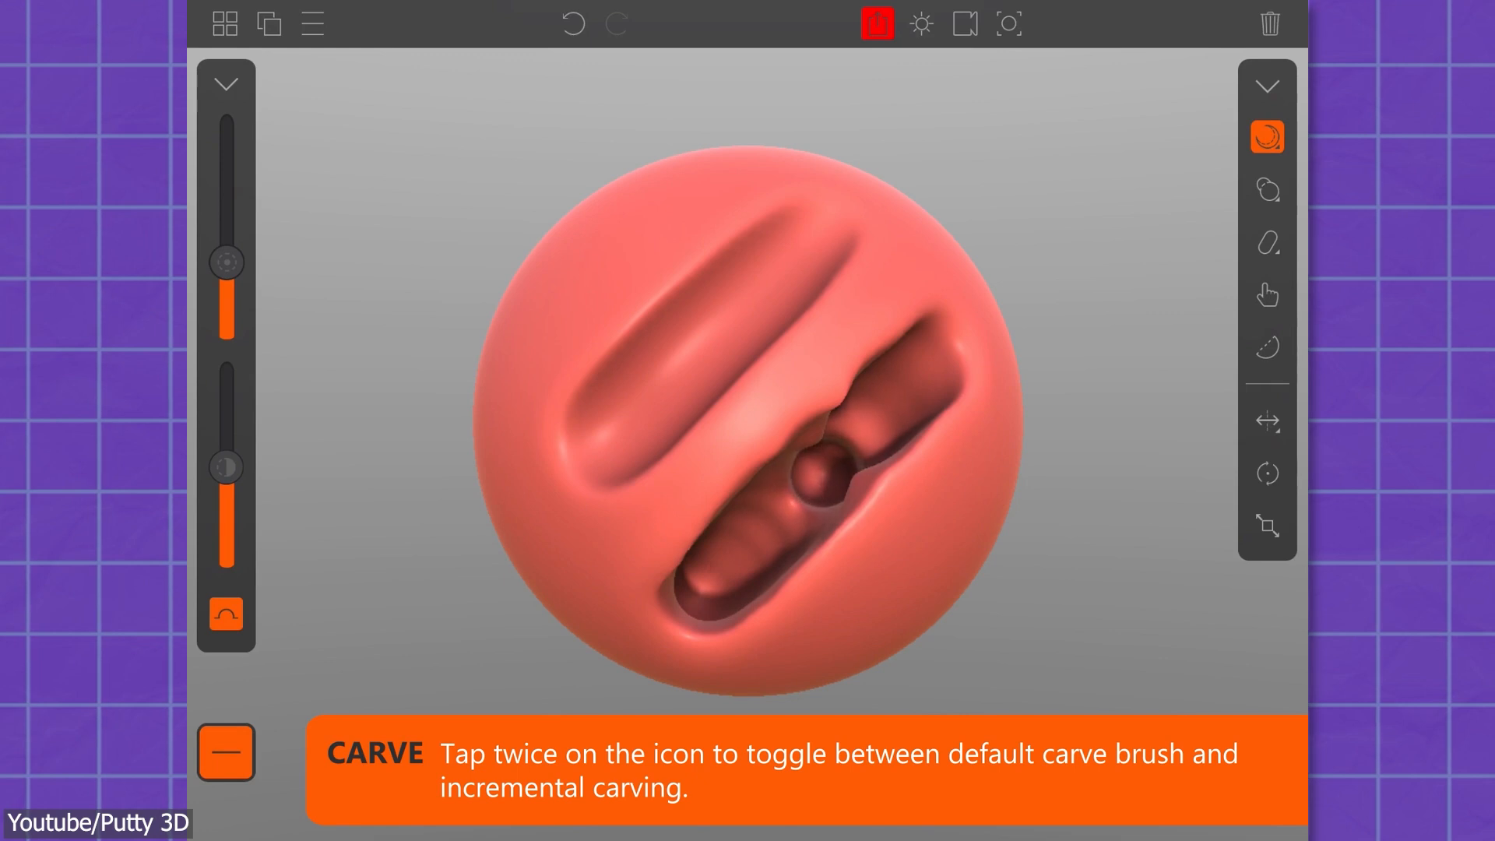
click(1268, 189)
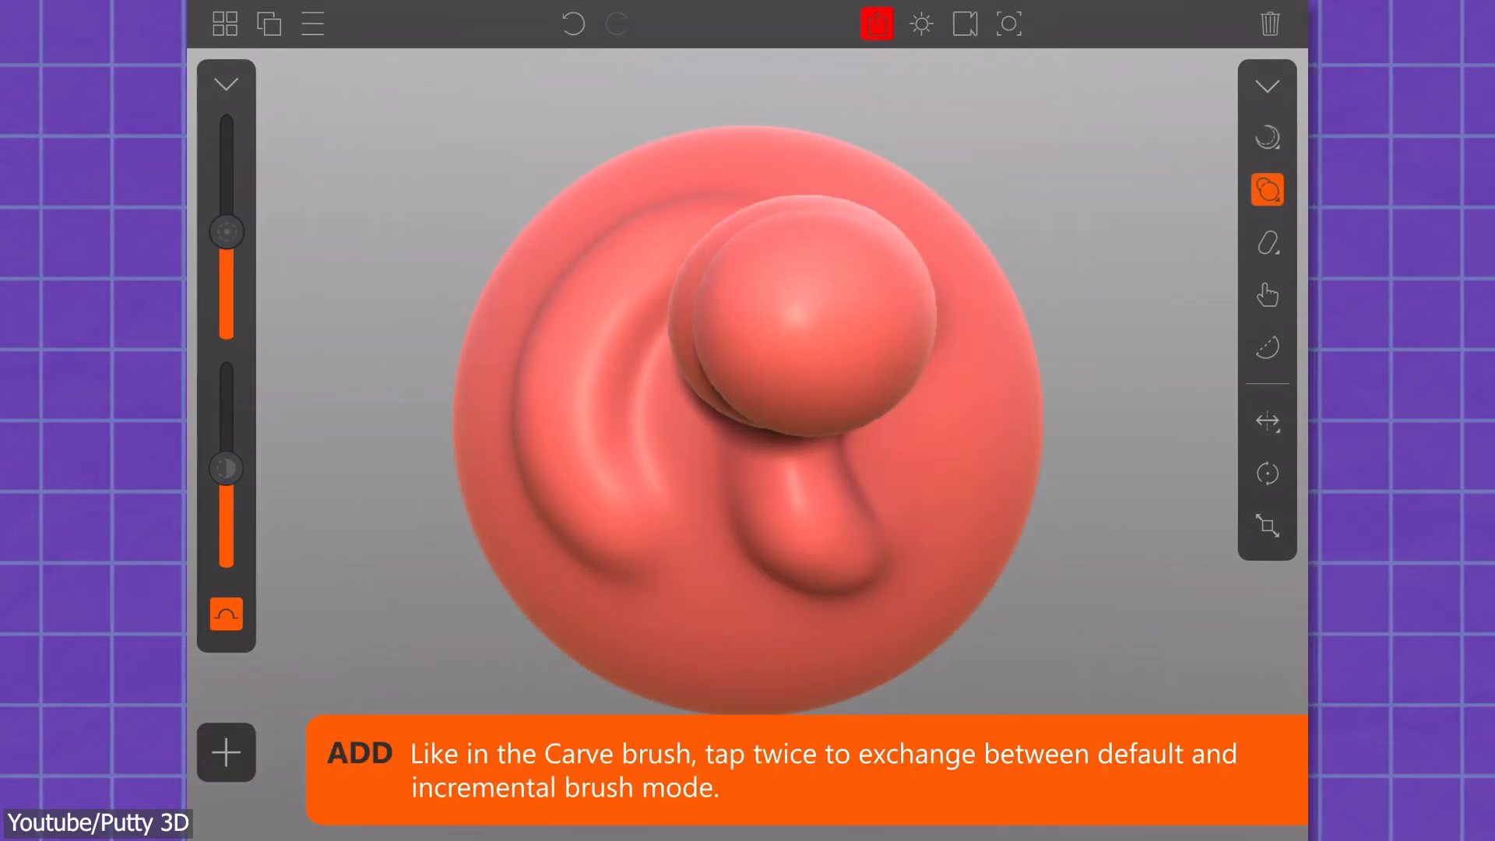
click(1265, 243)
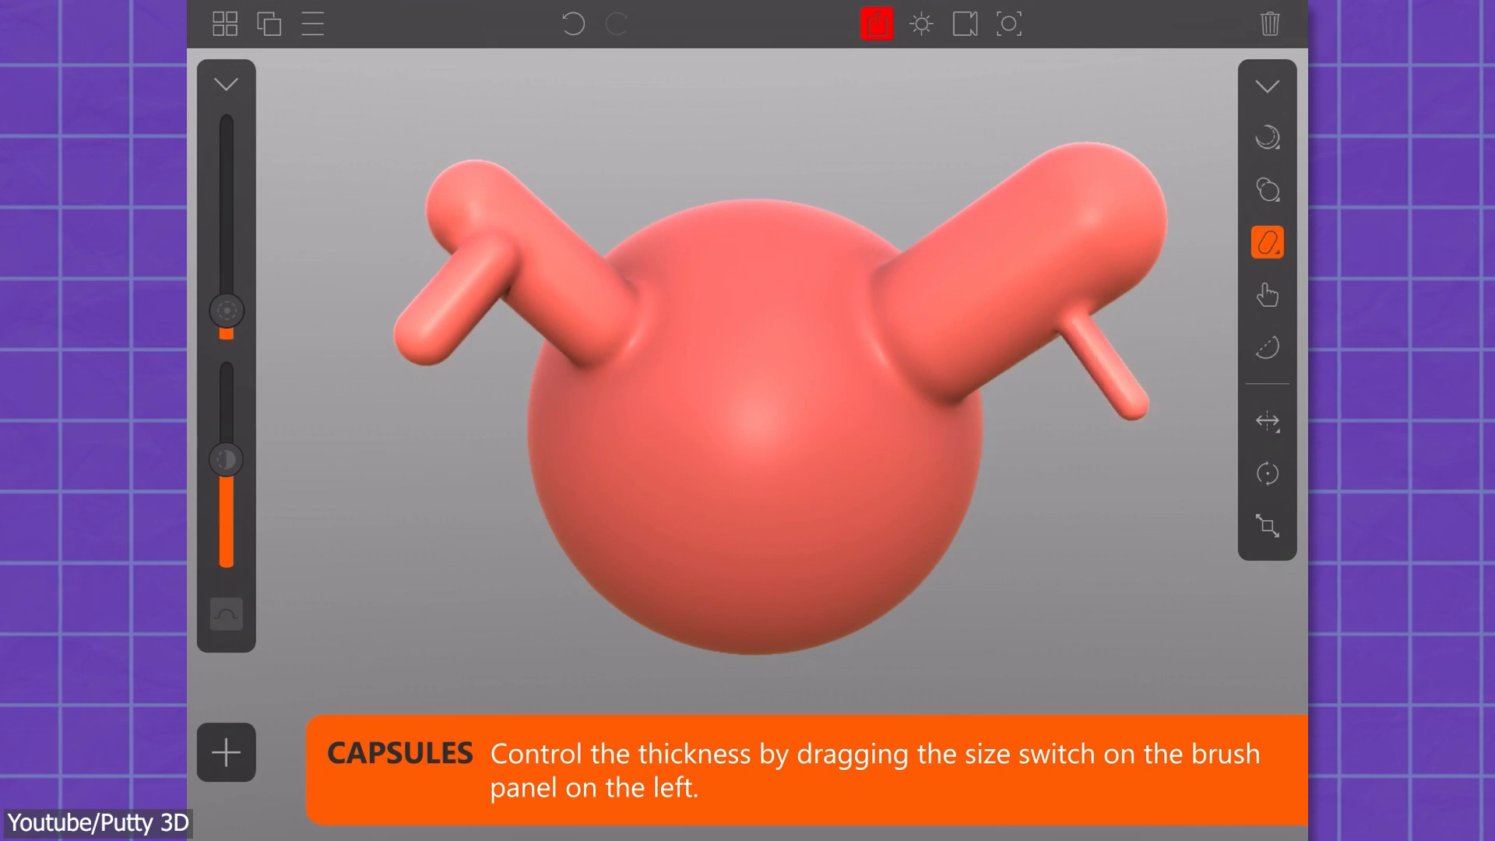
click(1266, 241)
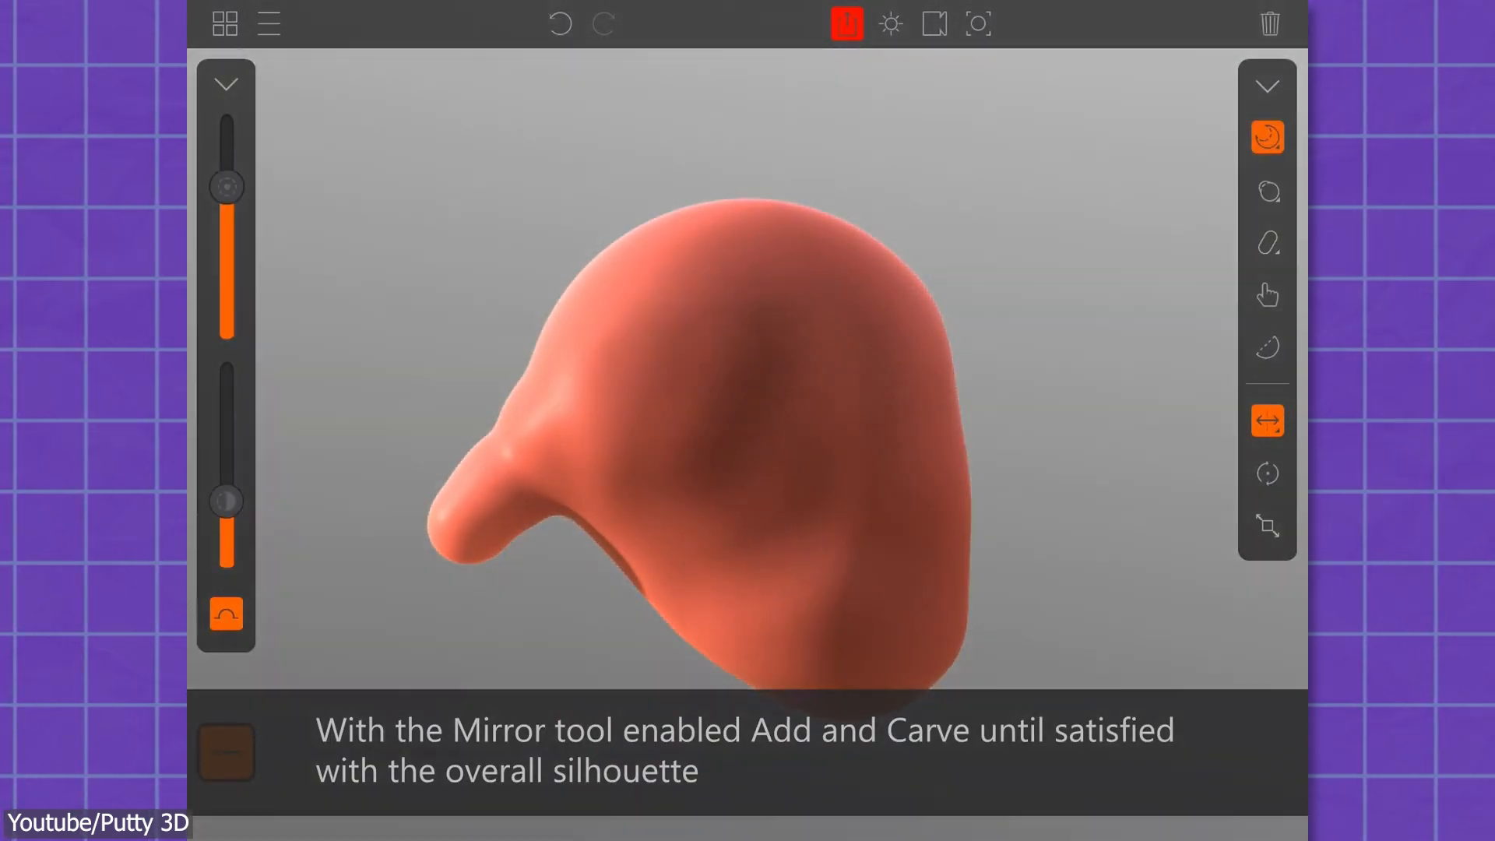
click(1265, 294)
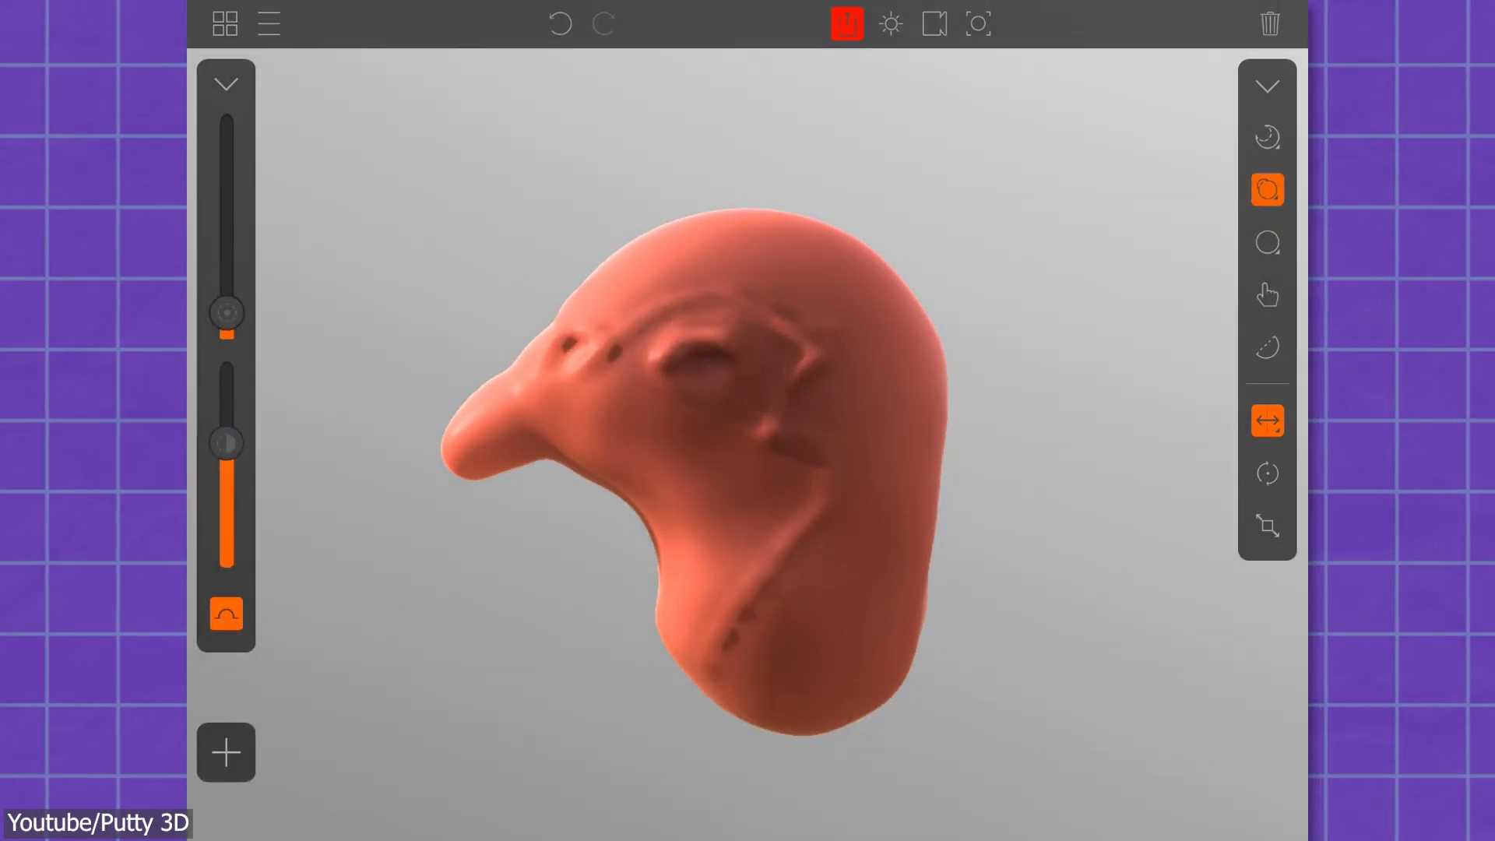
click(1265, 294)
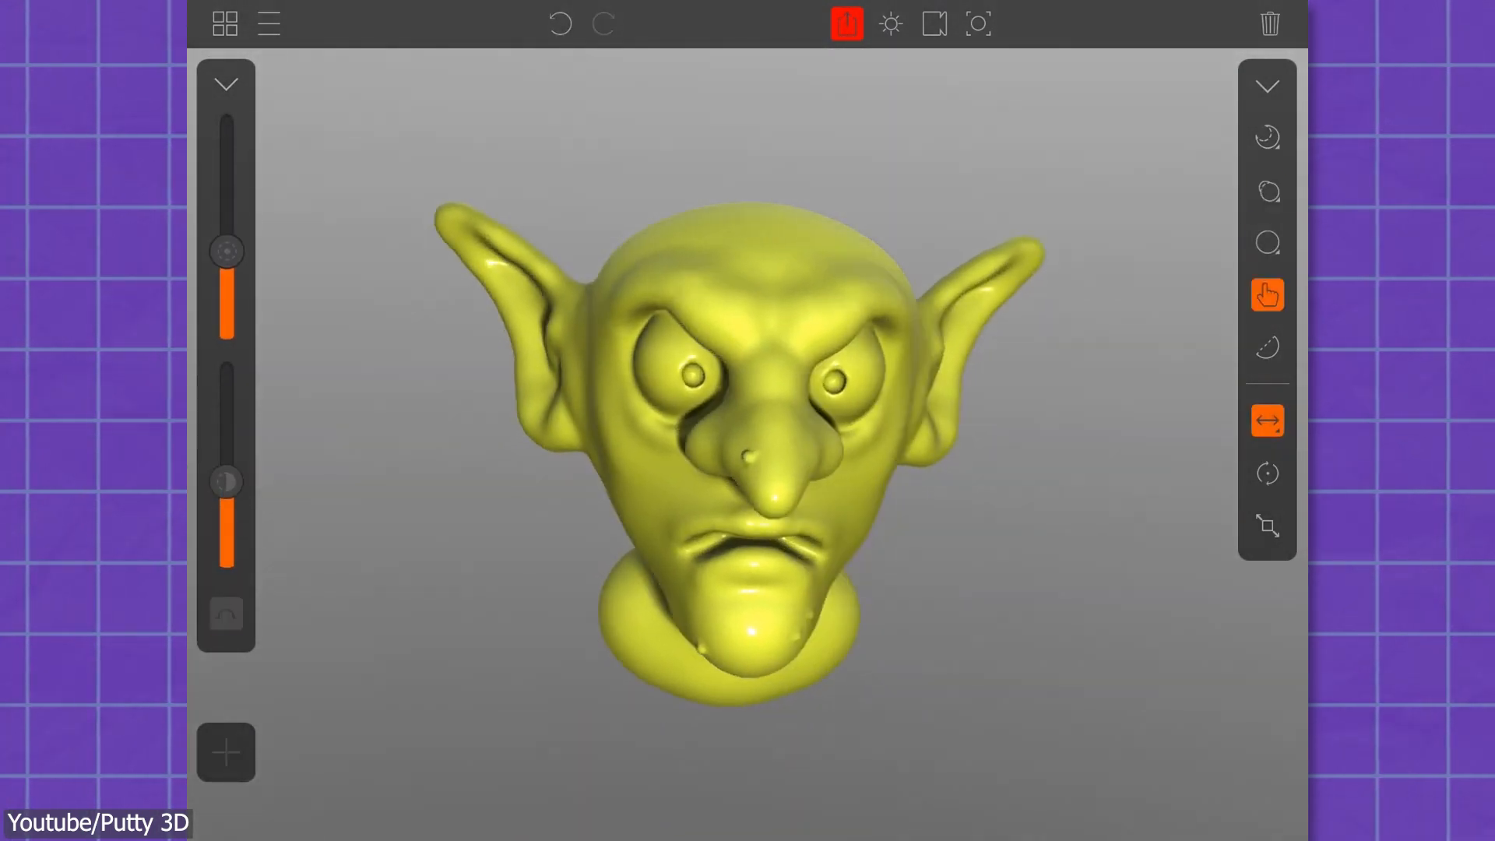
Step: Refine the goblin head with Grab and Add, mirroring ears and adding skin and scalp detail
click(1267, 243)
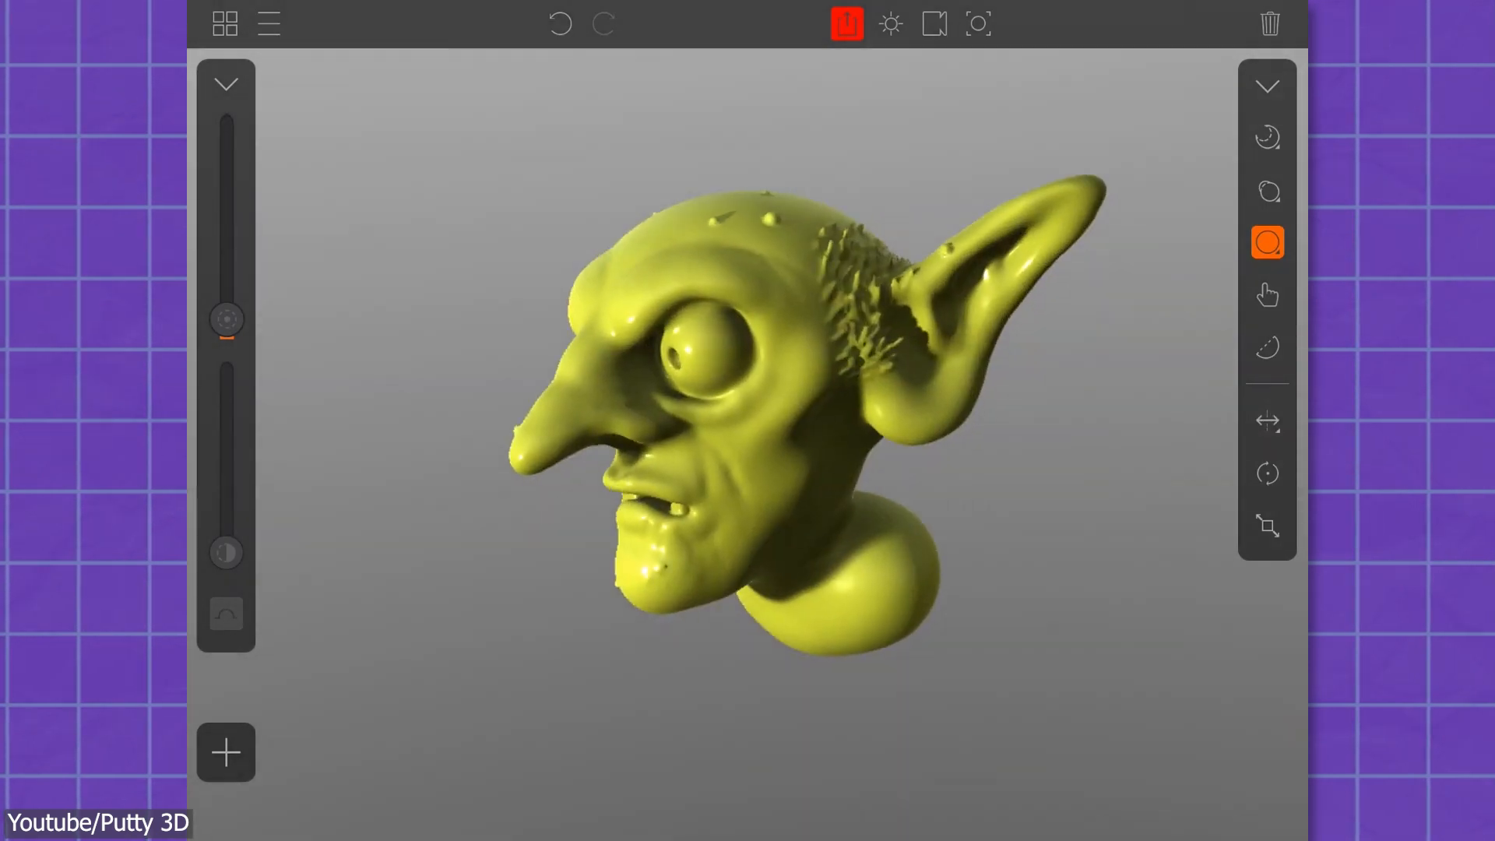
click(1268, 294)
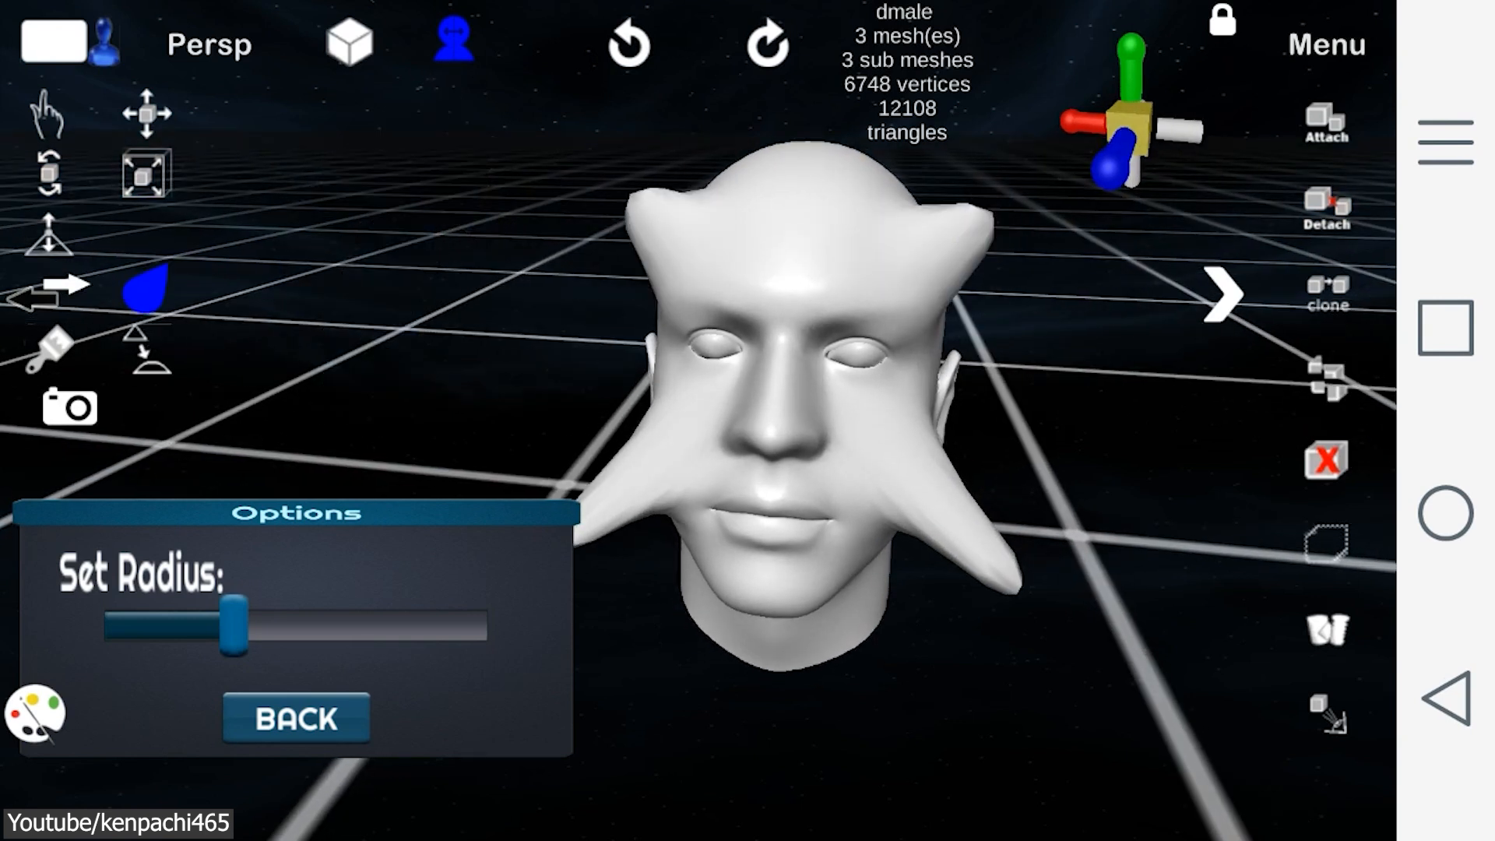
Step: Agree to the terms in the Submit Your Artwork form for the horned head
click(294, 716)
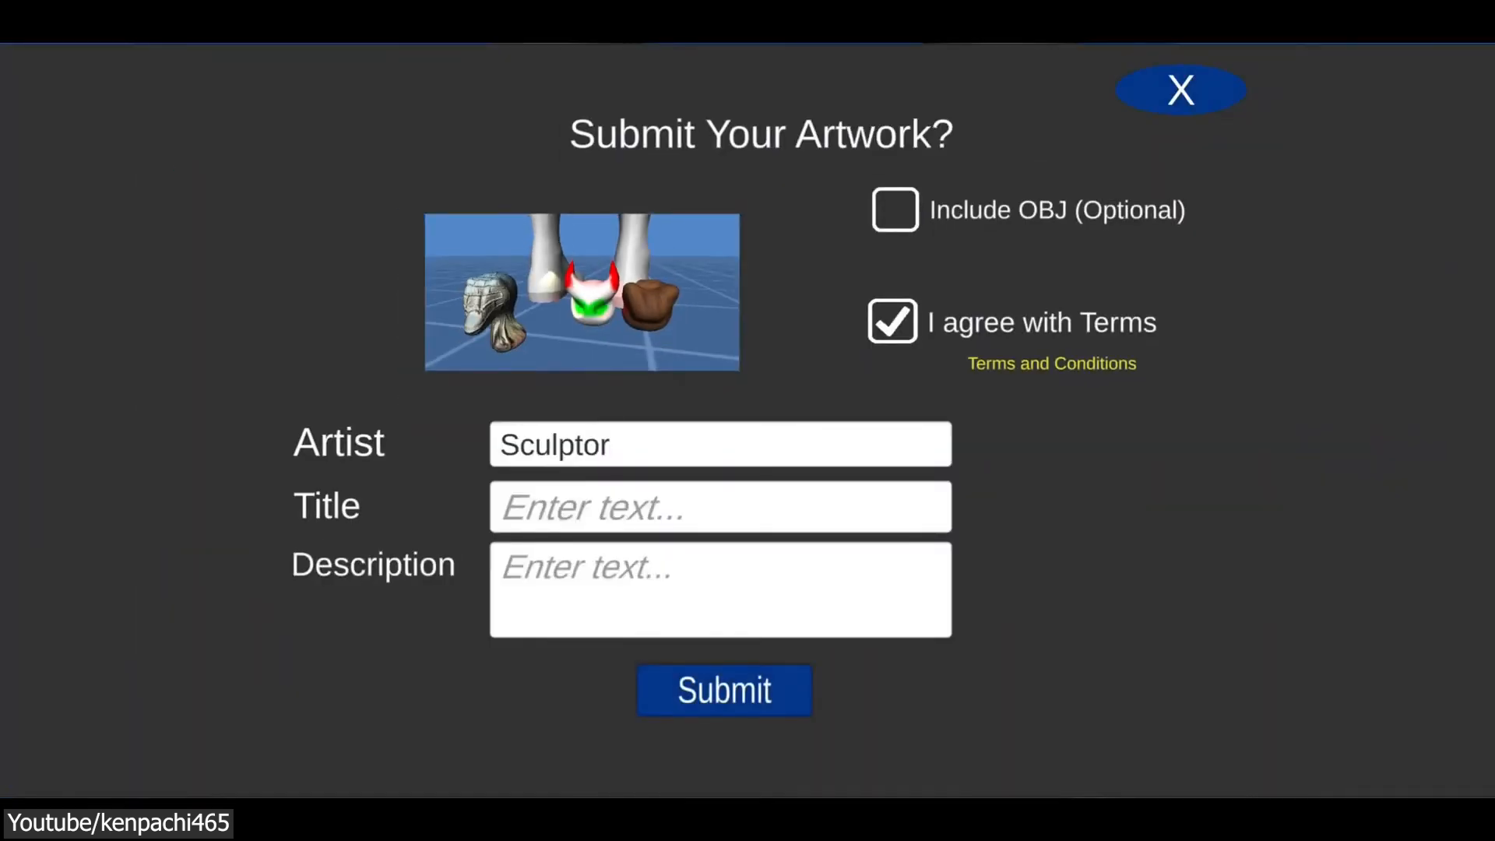
Step: Include the OBJ file, browse the community gallery's Latest list and download the thor model
click(894, 209)
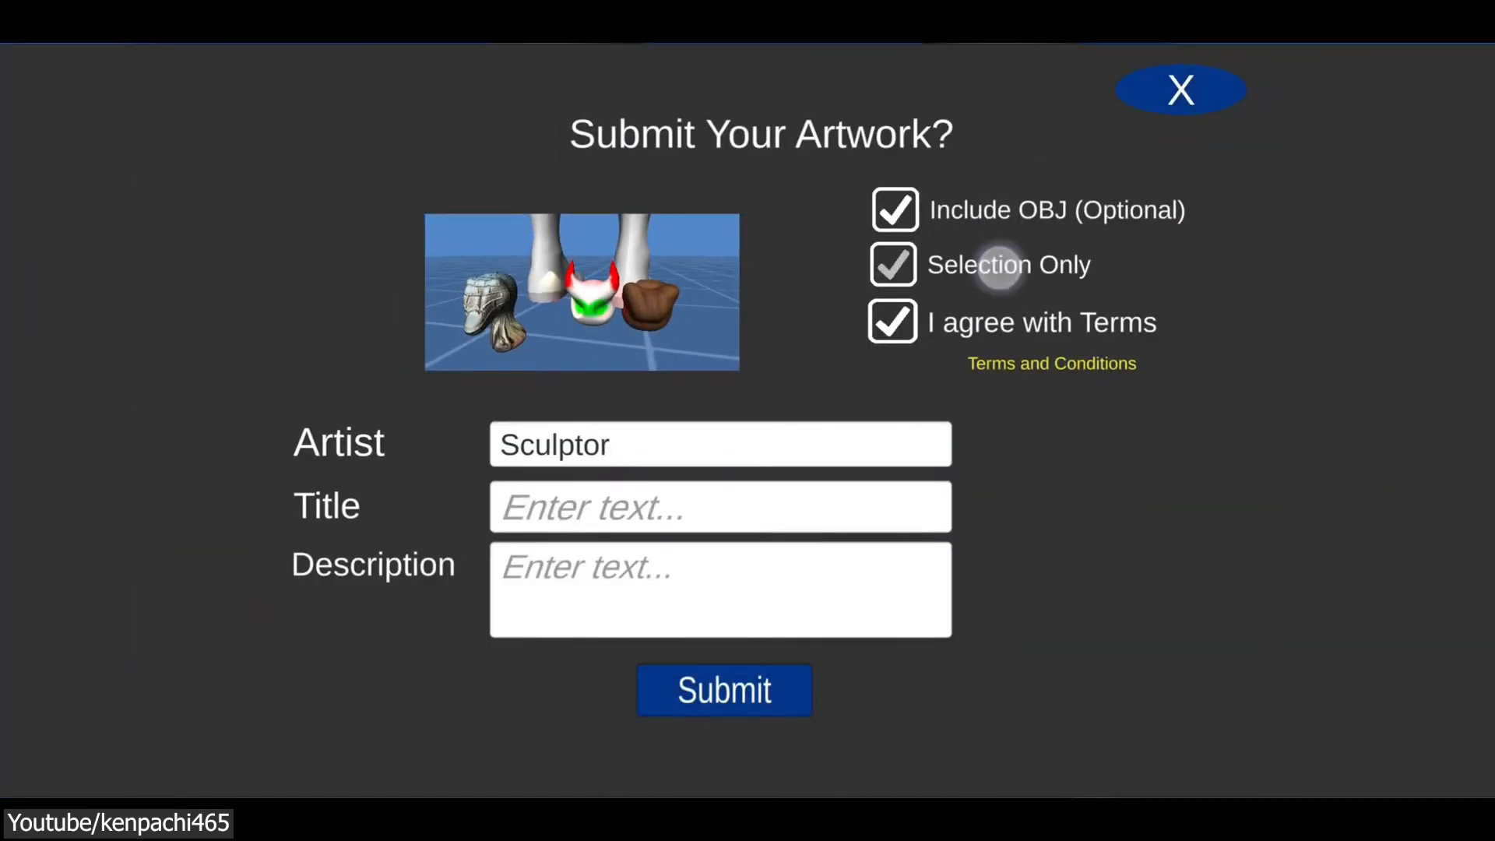
click(1178, 89)
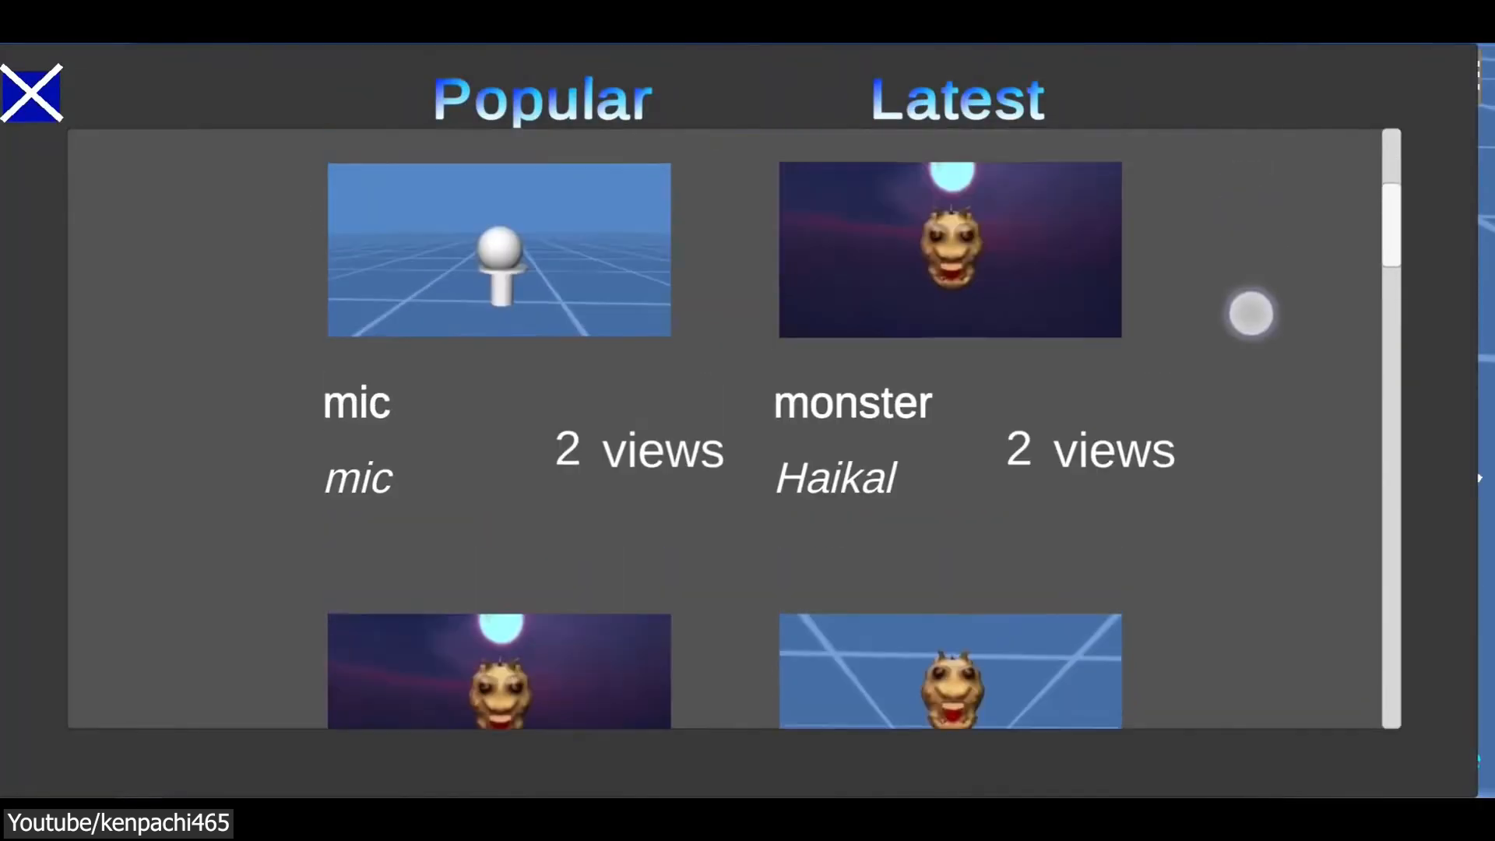
scroll(down, 3)
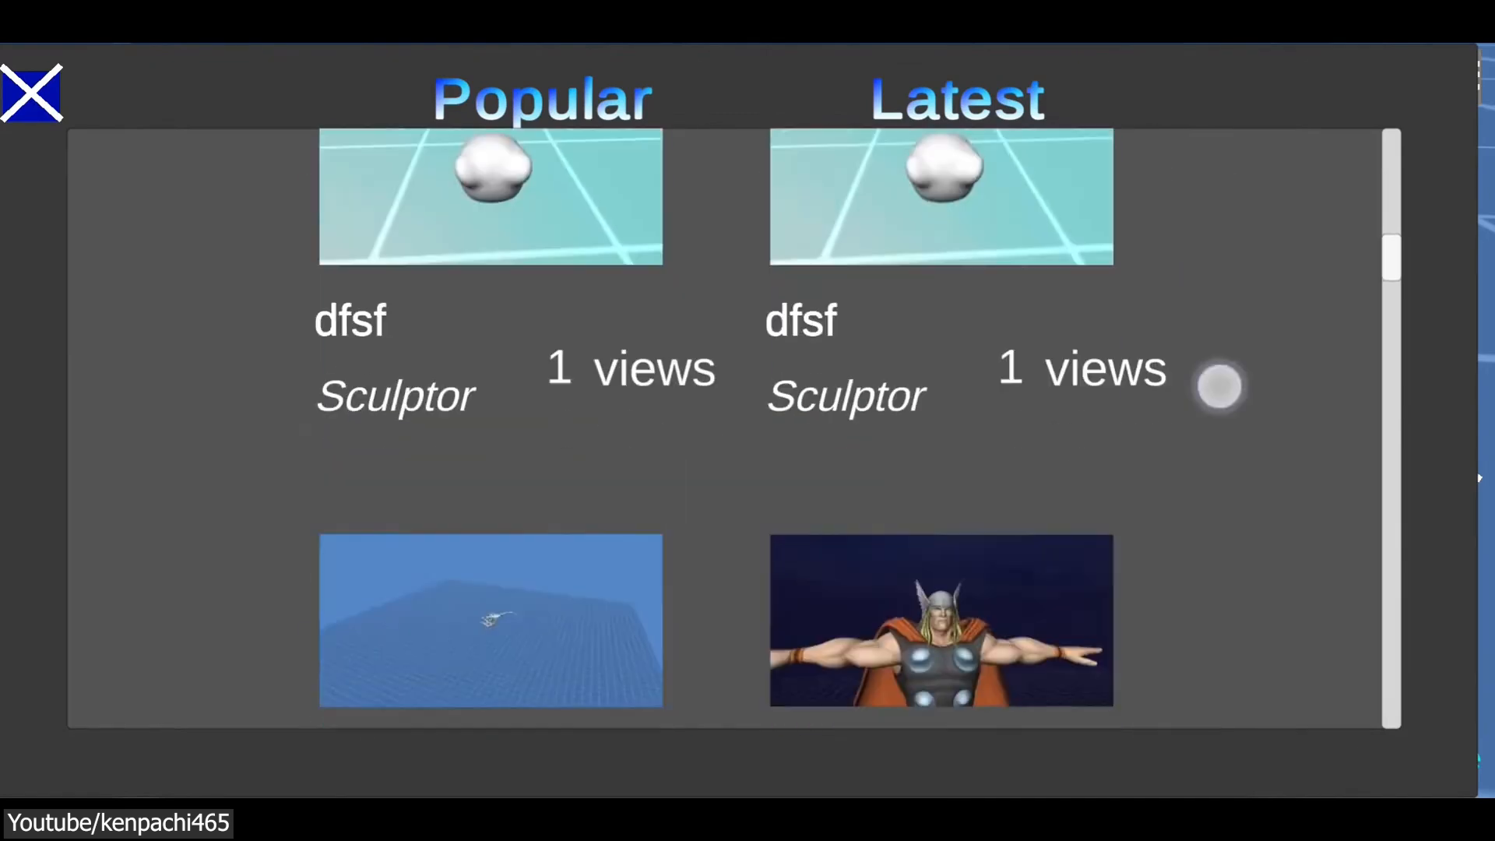
click(939, 619)
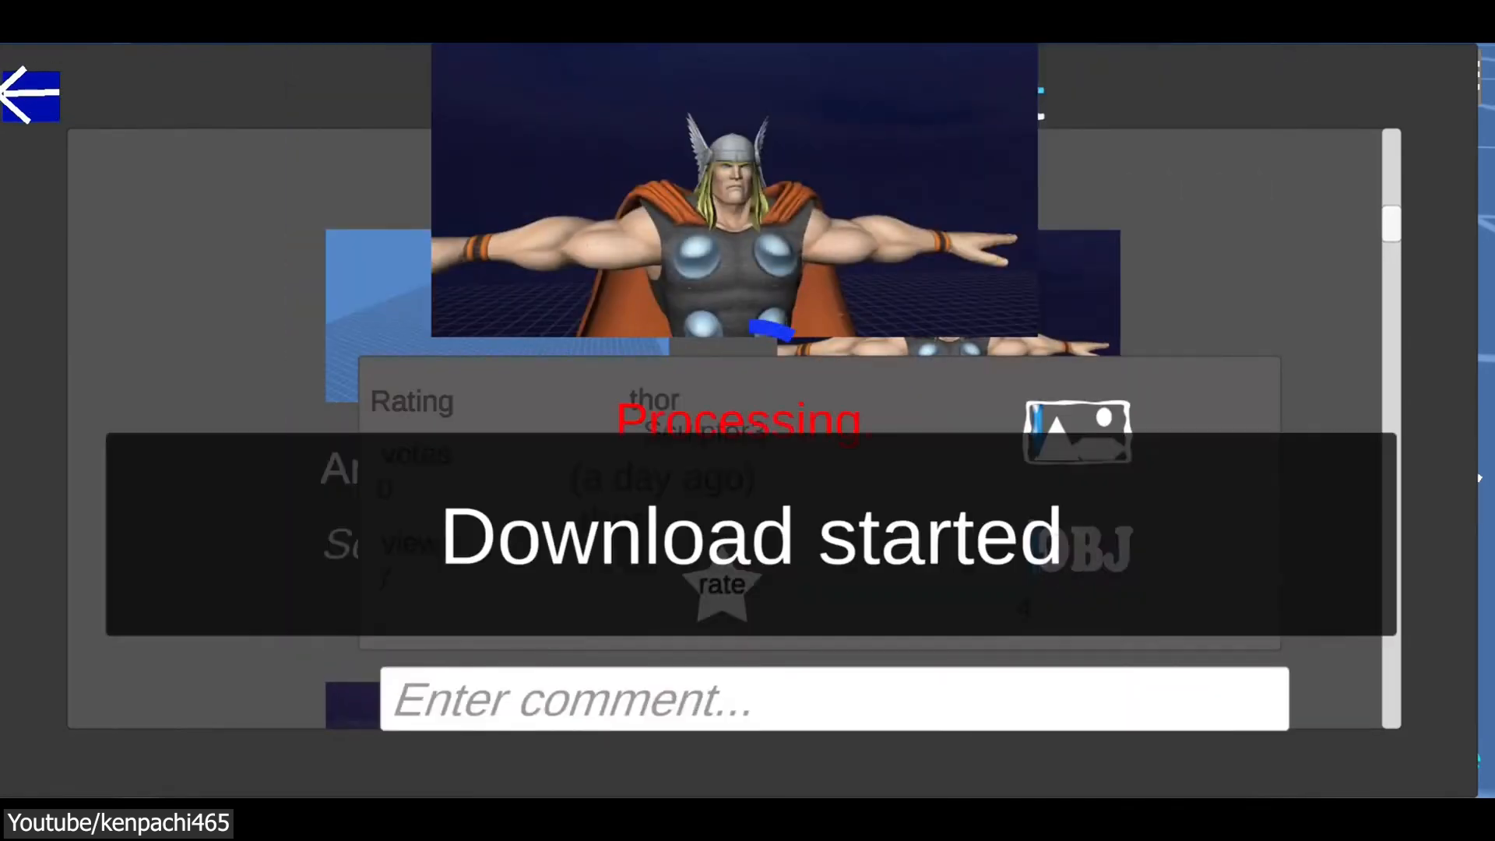